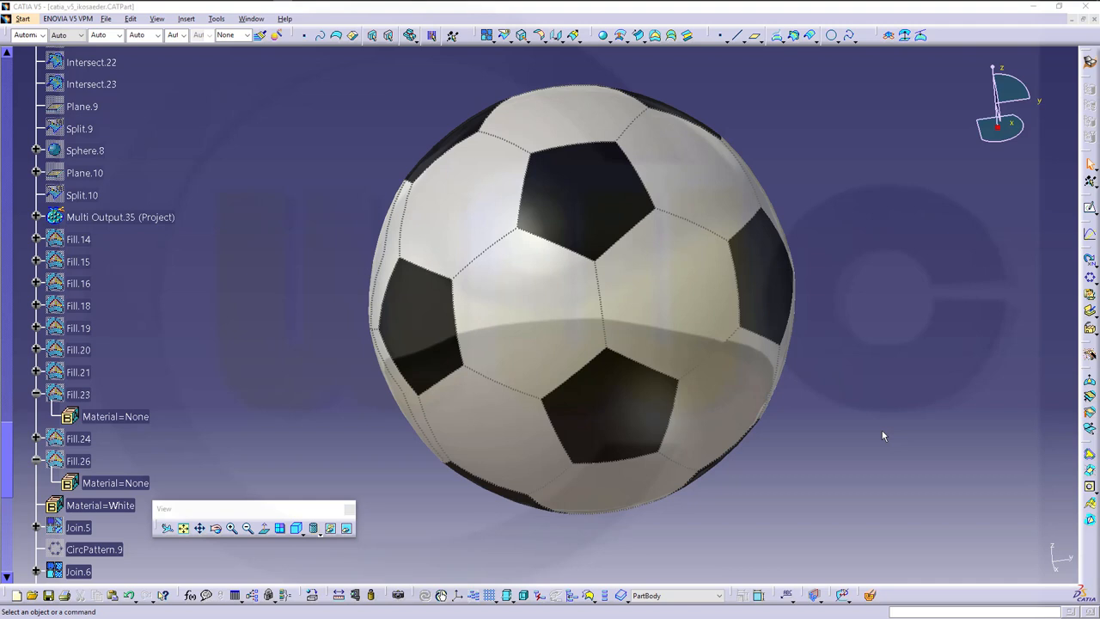
{"action": "mouse_move", "coordinate": [882, 428]}
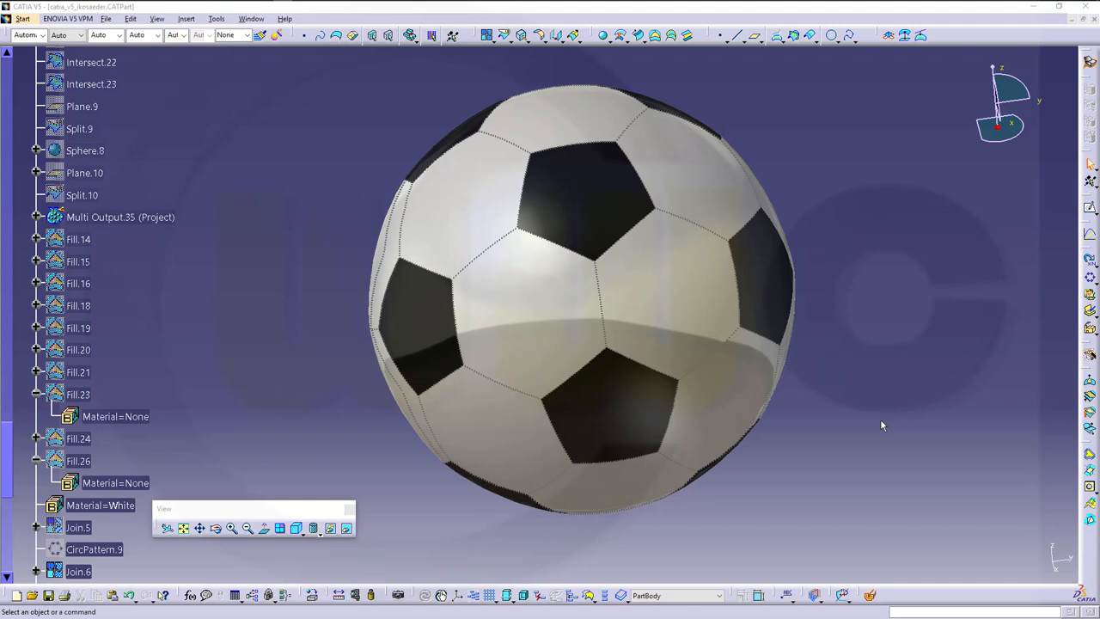
{"action": "mouse_move", "coordinate": [897, 310]}
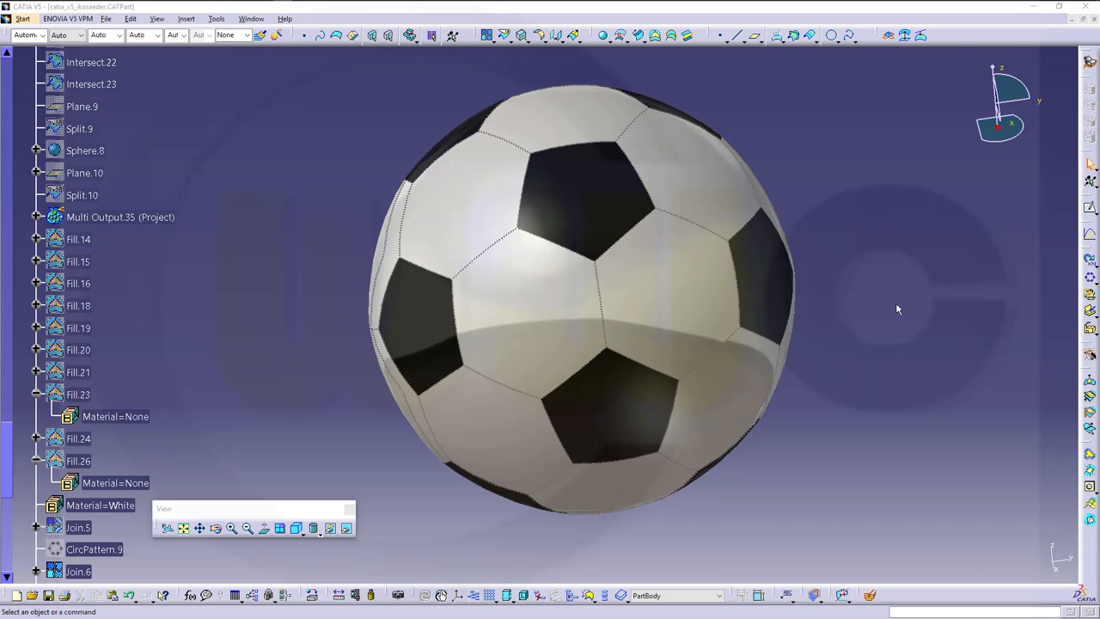
{"action": "mouse_move", "coordinate": [884, 311]}
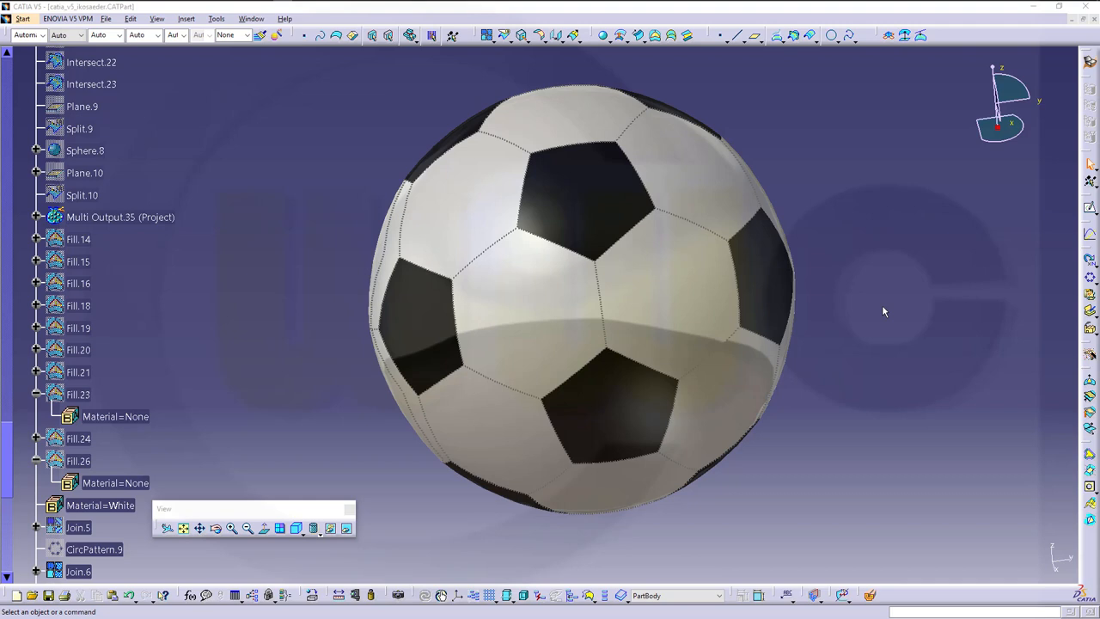
{"action": "mouse_move", "coordinate": [892, 324]}
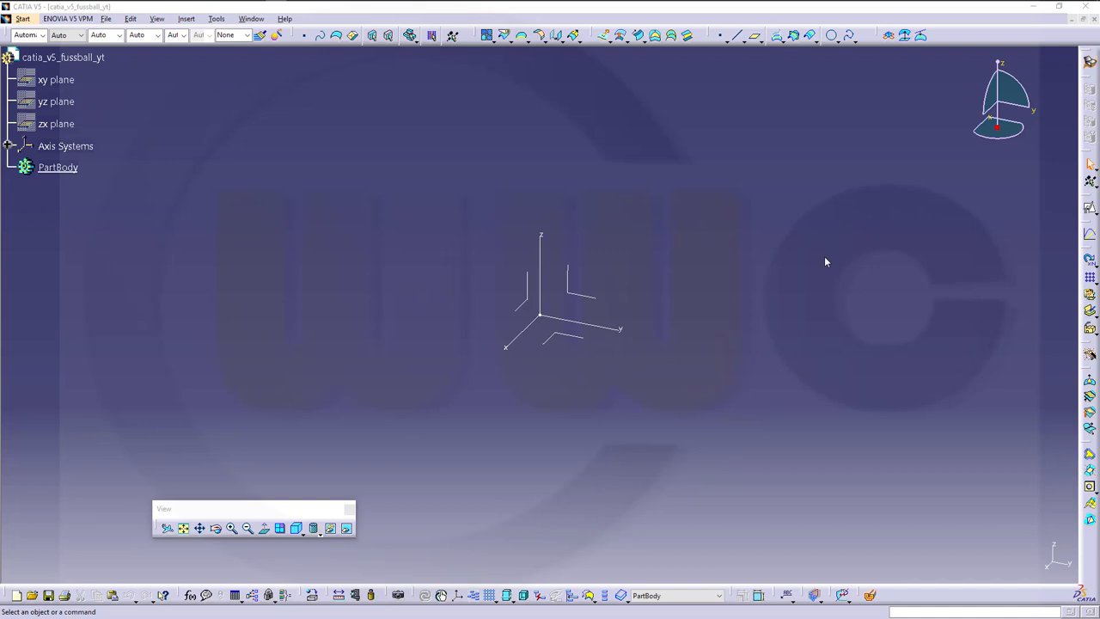
{"action": "mouse_move", "coordinate": [953, 262]}
{"action": "type", "text": "s"}
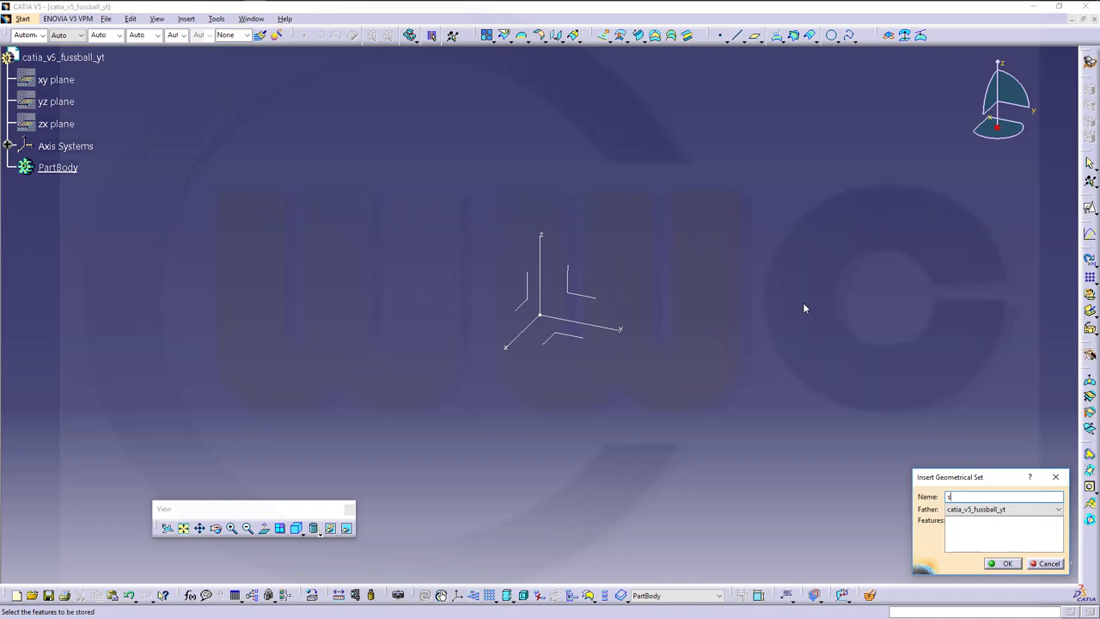
Create the geometrical set named 'sketches' in the new empty part.
{"action": "left_click", "coordinate": [1002, 563]}
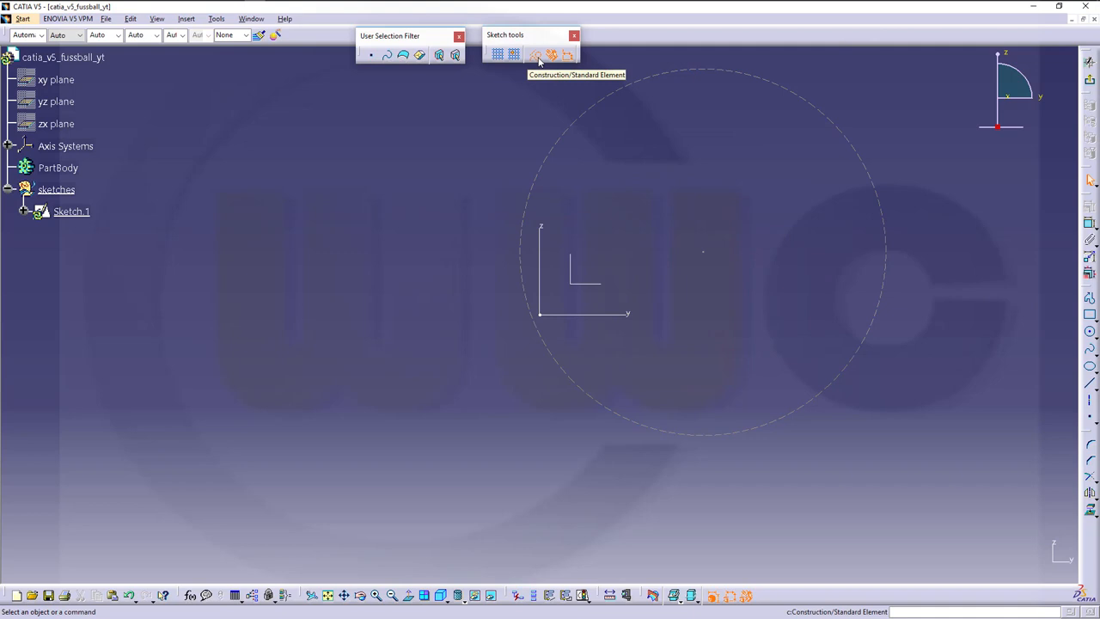
Draw a construction circle and a closed pentagon with vertices on it.
{"action": "left_click", "coordinate": [590, 54]}
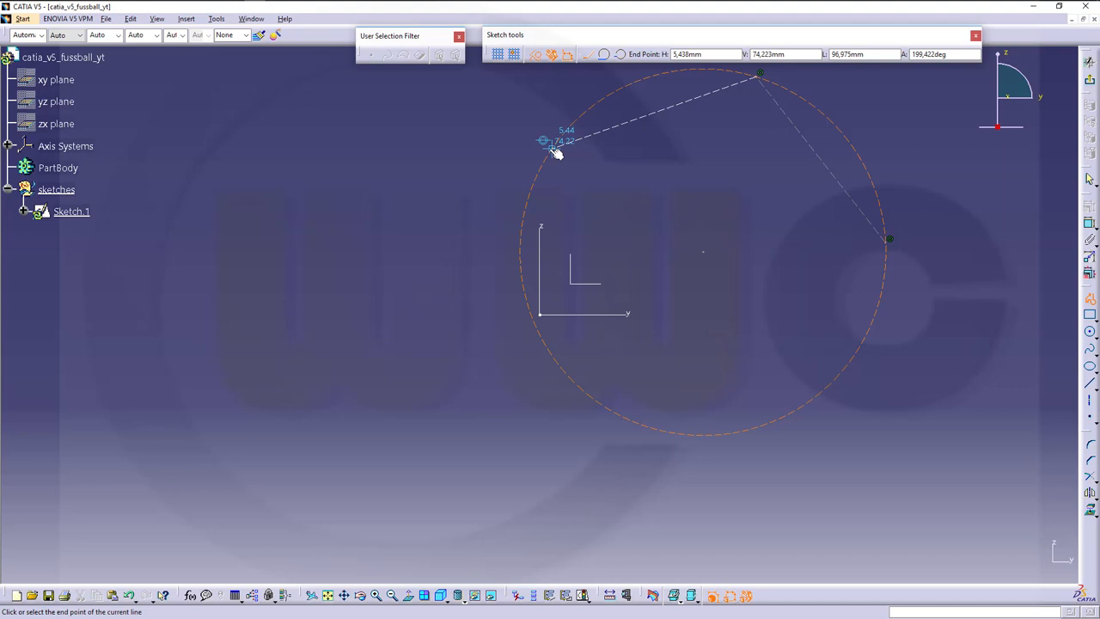
{"action": "left_click", "coordinate": [890, 250]}
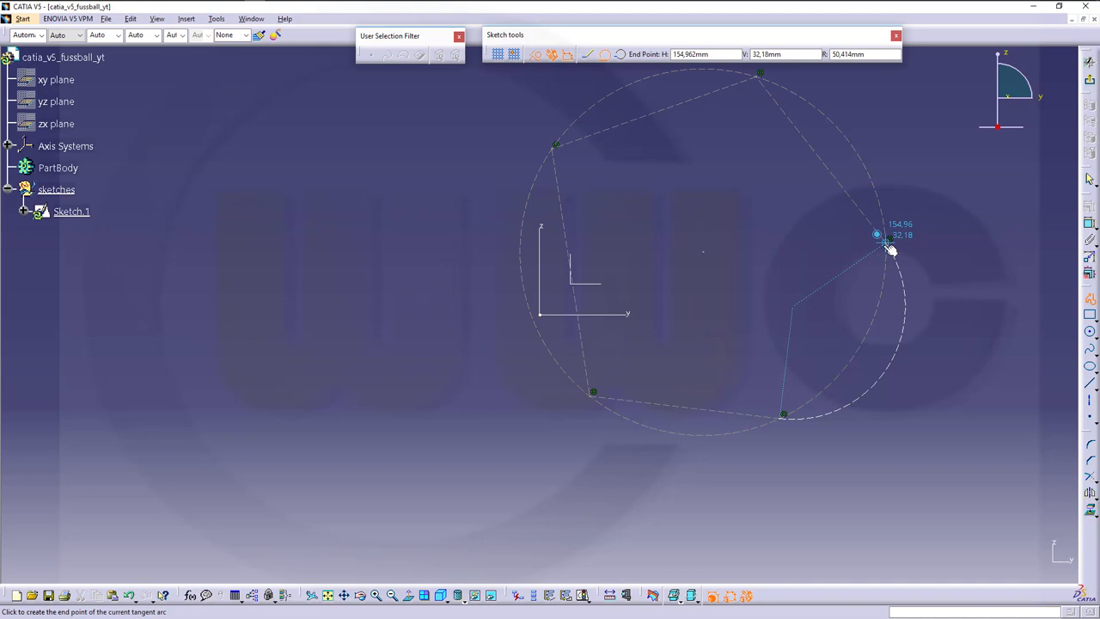
{"action": "left_click", "coordinate": [888, 239]}
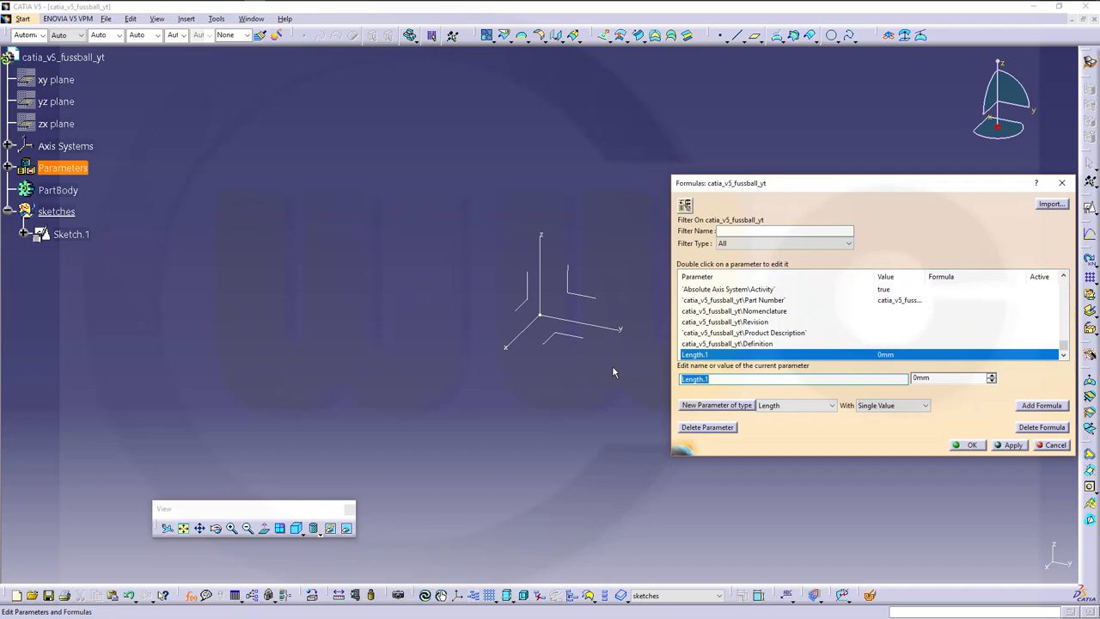
Name the new length parameter 'side_length' and reopen the pentagon sketch.
{"action": "type", "text": "side_length"}
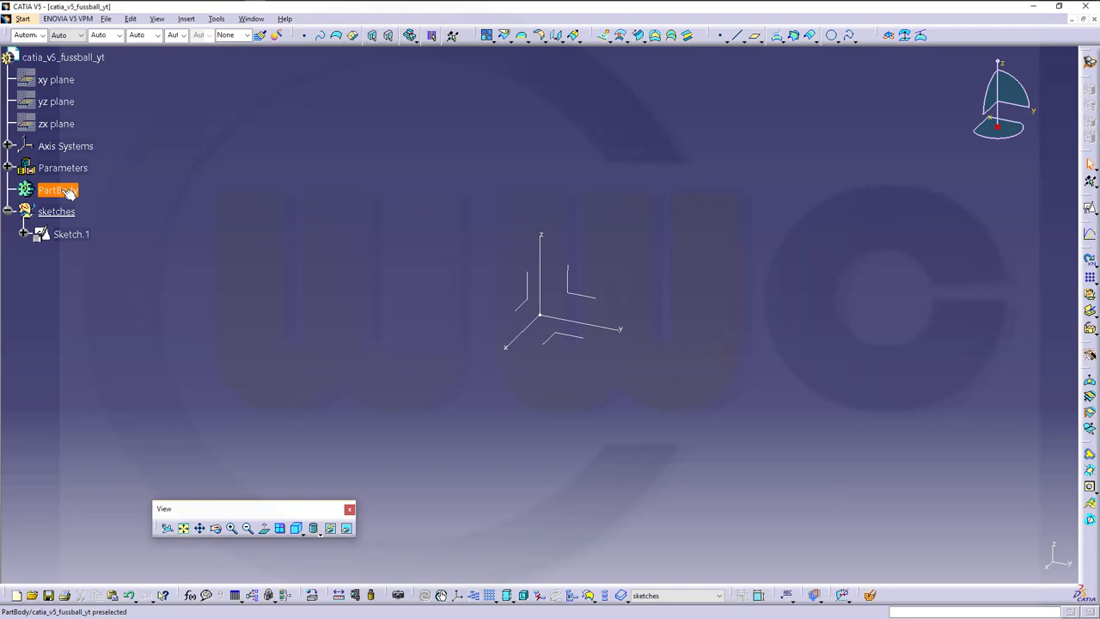
{"action": "double_click", "coordinate": [71, 234]}
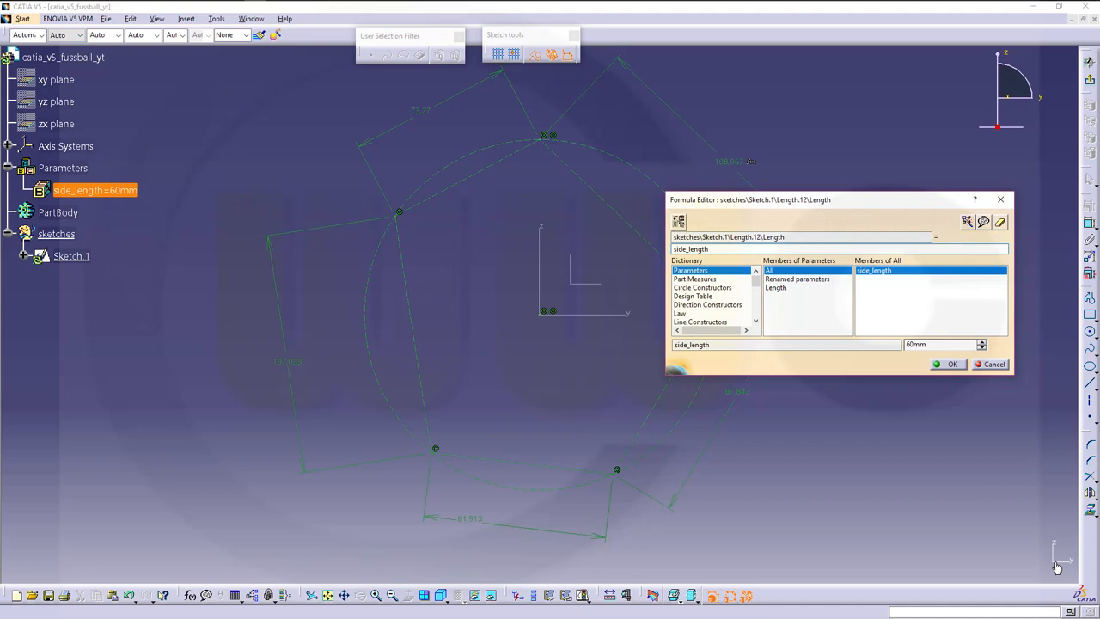
Link one pentagon side to side_length by formula, giving 60 mm.
{"action": "left_click", "coordinate": [953, 364]}
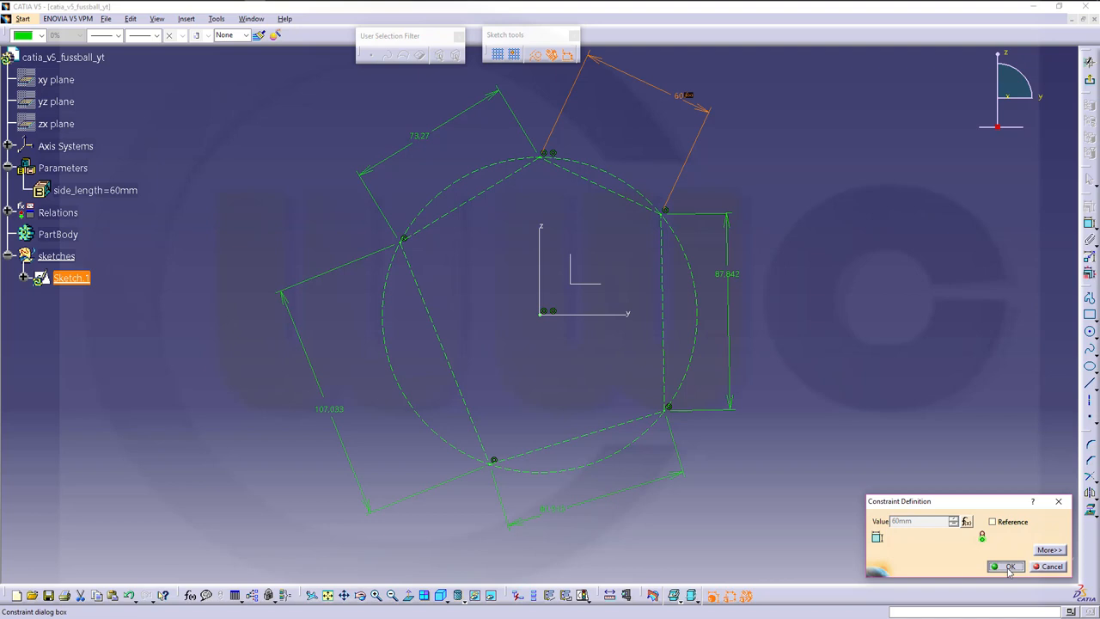
{"action": "left_click", "coordinate": [1007, 567]}
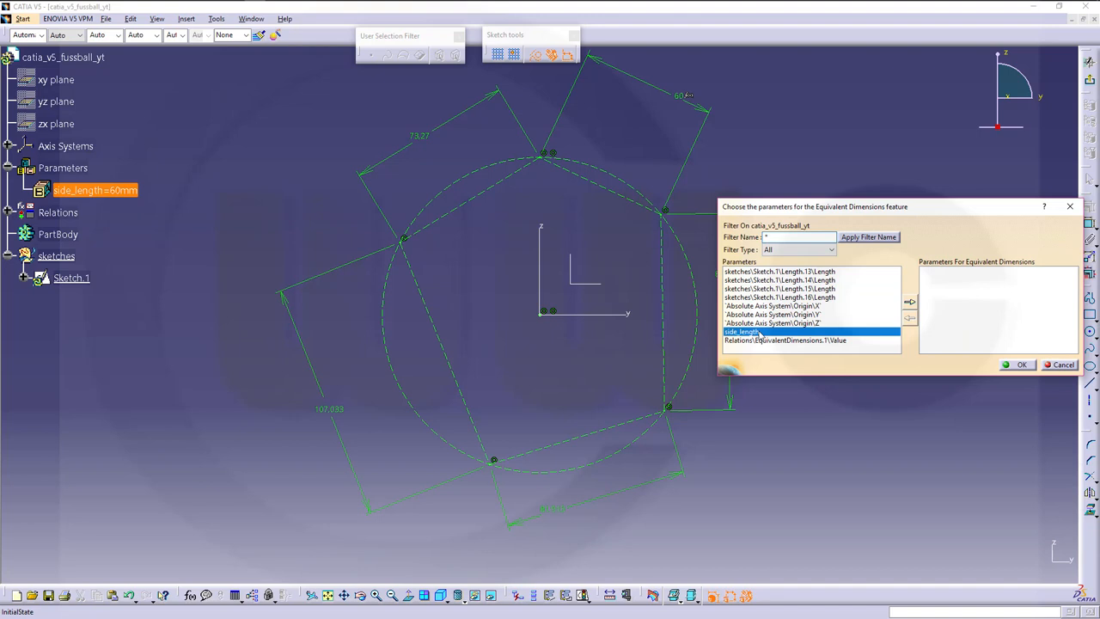
Add side_length and Length.13 to the equivalent dimensions set.
{"action": "left_click", "coordinate": [909, 302]}
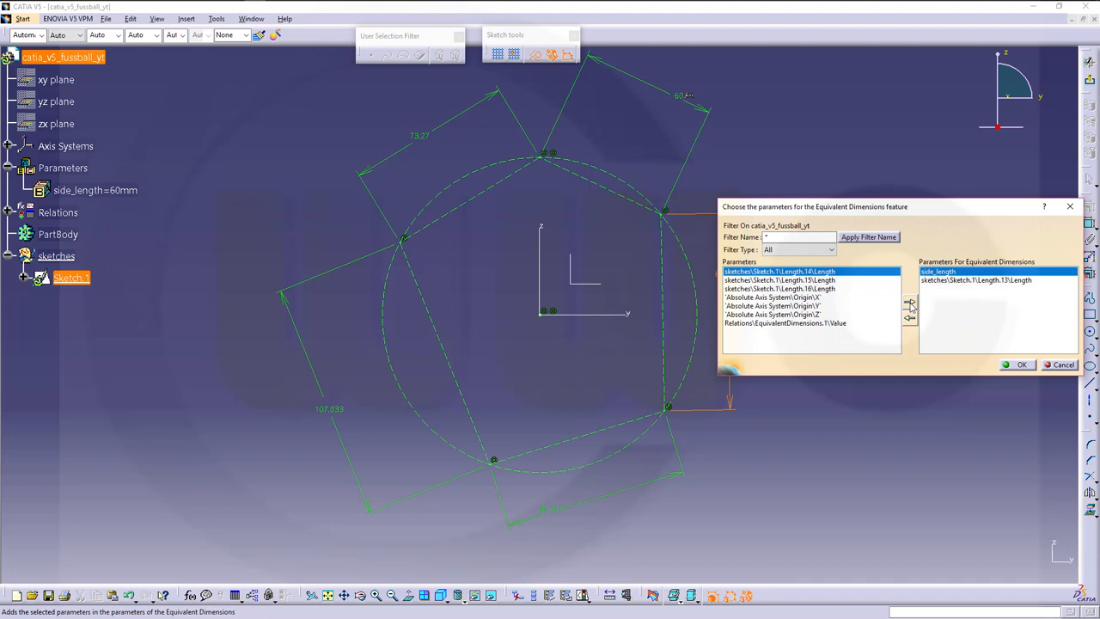
{"action": "left_click", "coordinate": [1020, 364]}
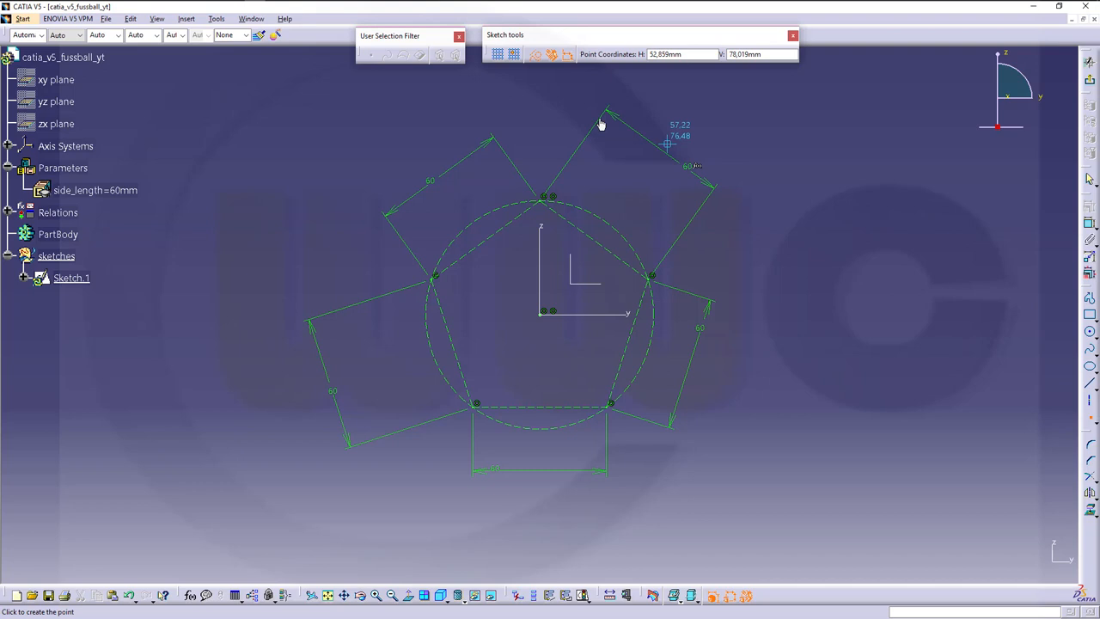
{"action": "mouse_move", "coordinate": [430, 275]}
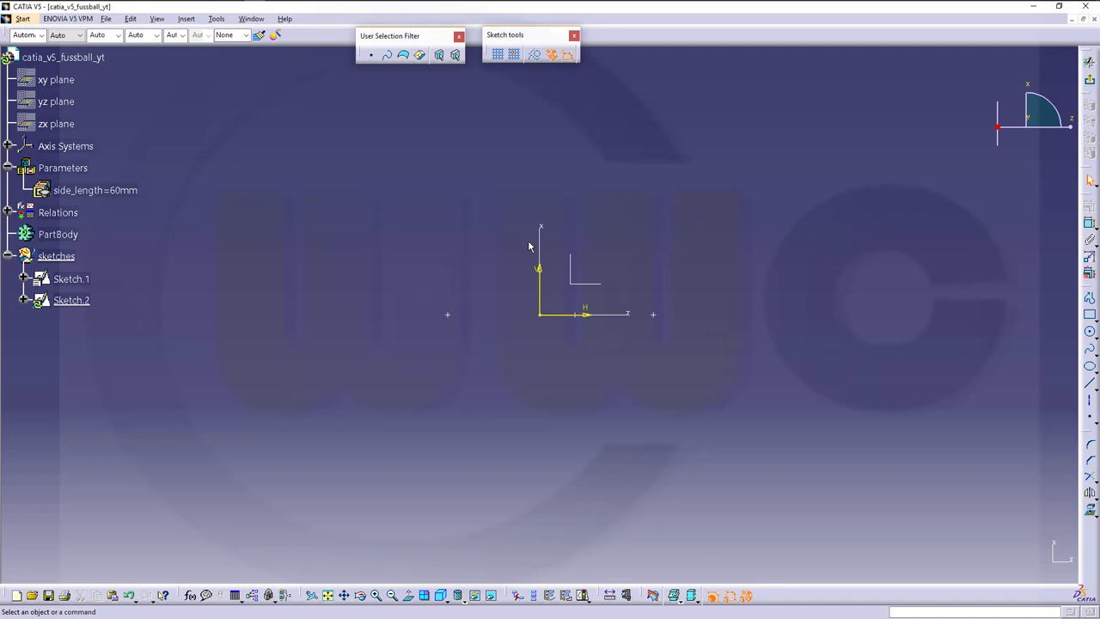
Try projecting geometry into Sketch.2 and dismiss the failure message.
{"action": "left_click", "coordinate": [24, 300]}
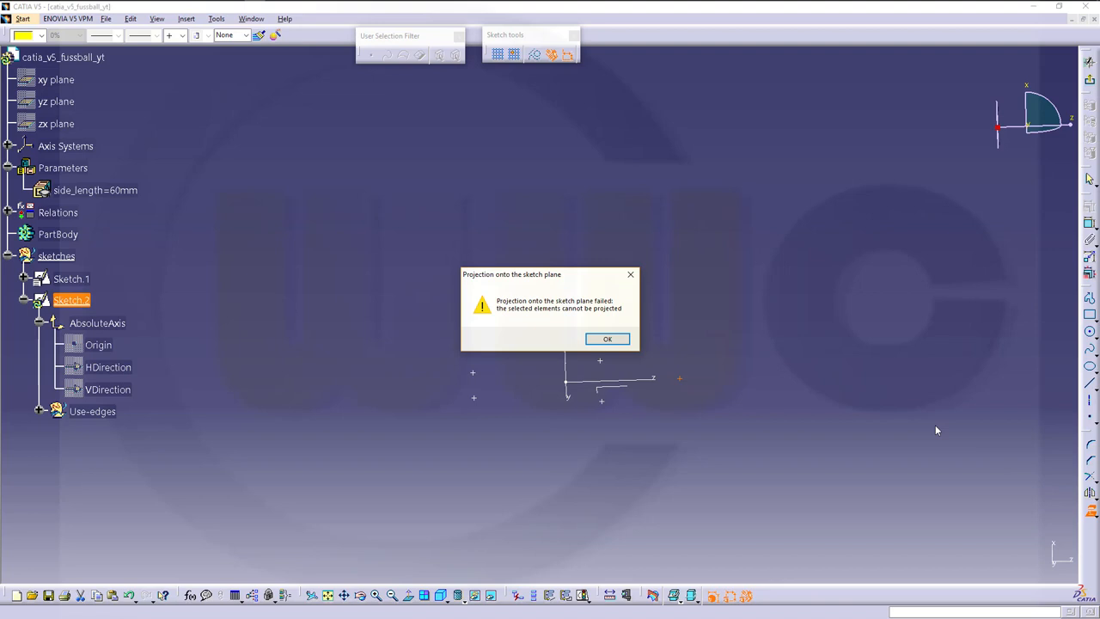
{"action": "left_click", "coordinate": [607, 338]}
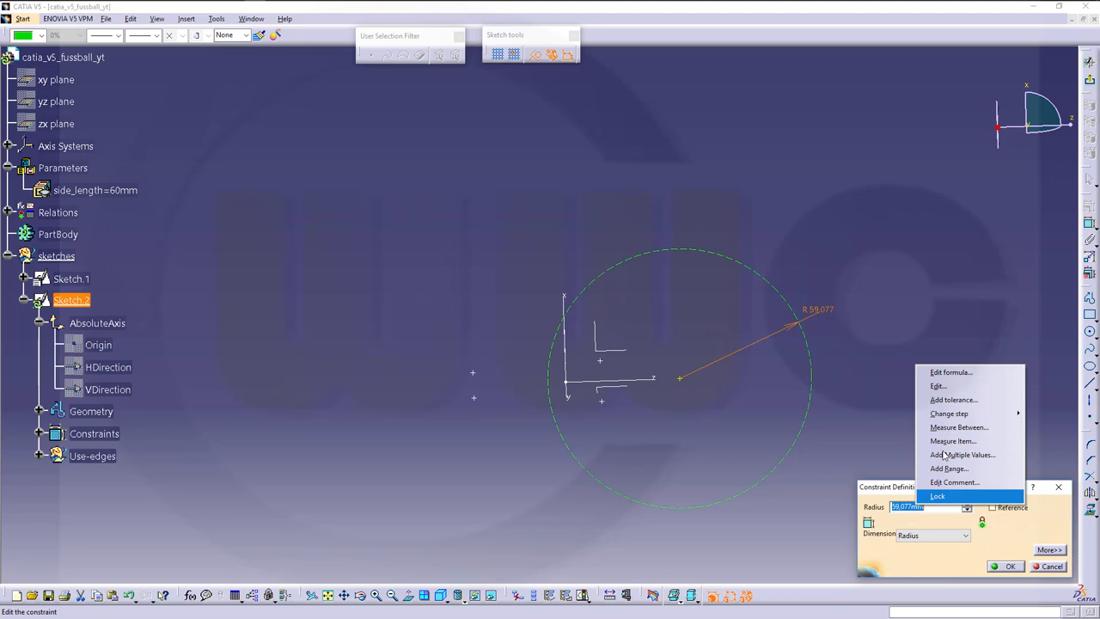
Set the Sketch.2 circle radius to the side_length formula, giving 60 mm.
{"action": "left_click", "coordinate": [937, 496]}
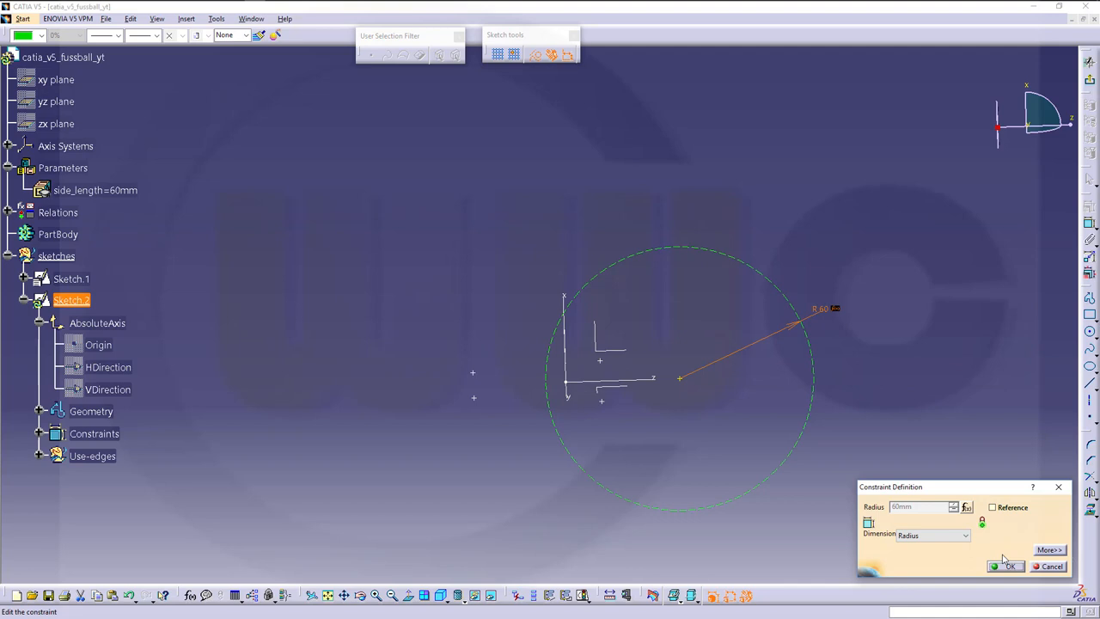
{"action": "left_click", "coordinate": [1005, 566]}
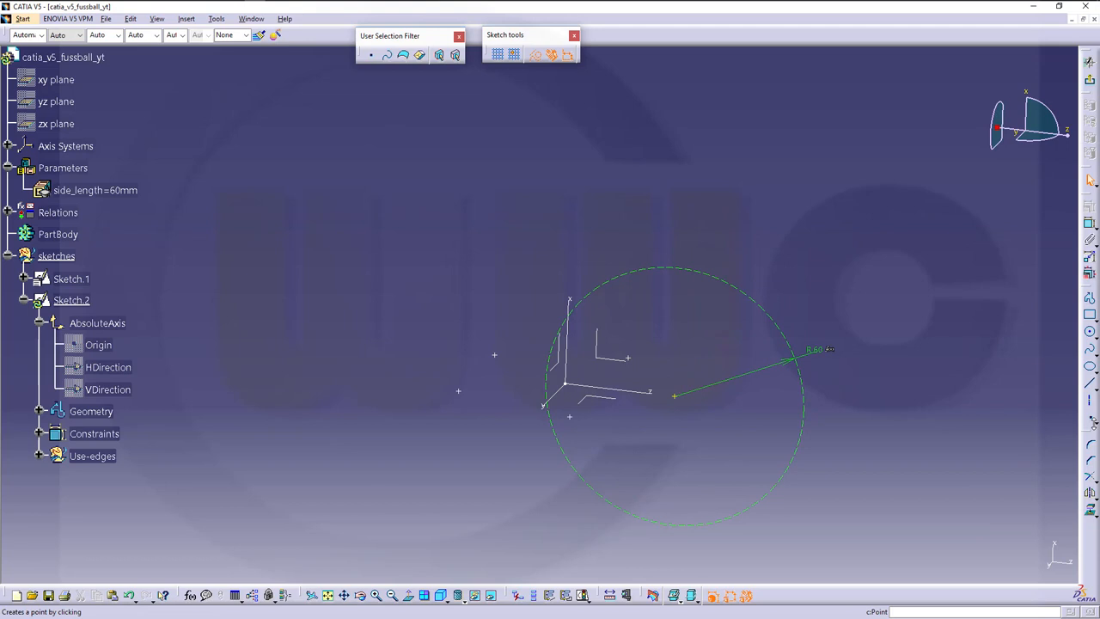
{"action": "mouse_move", "coordinate": [1074, 433]}
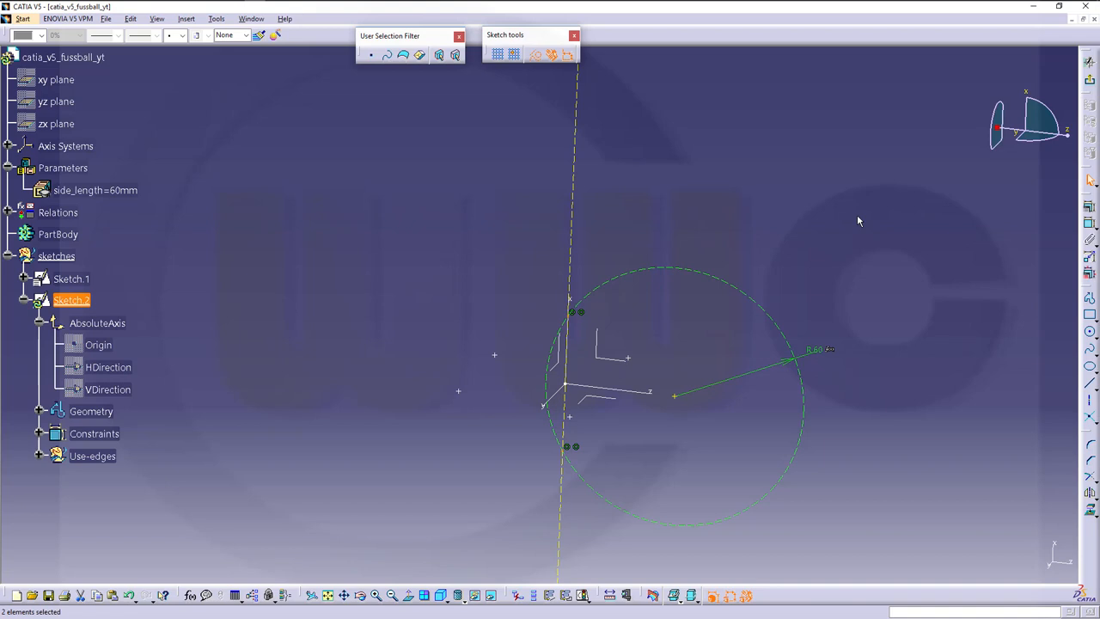
{"action": "mouse_move", "coordinate": [572, 320]}
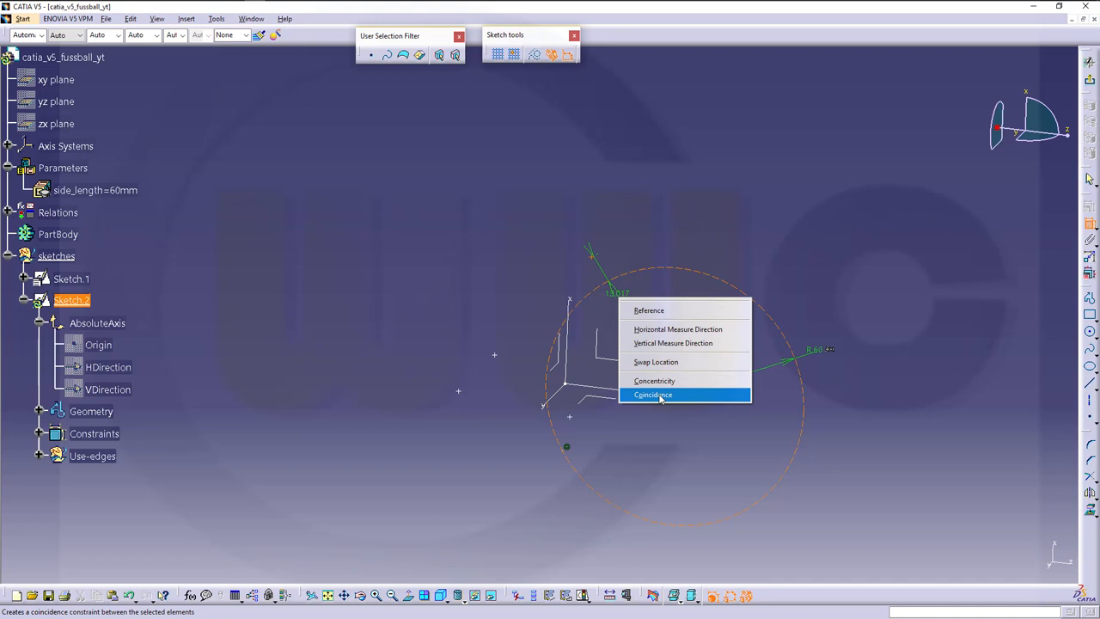
Apply a Coincidence constraint between the top point and the circle.
{"action": "left_click", "coordinate": [653, 394]}
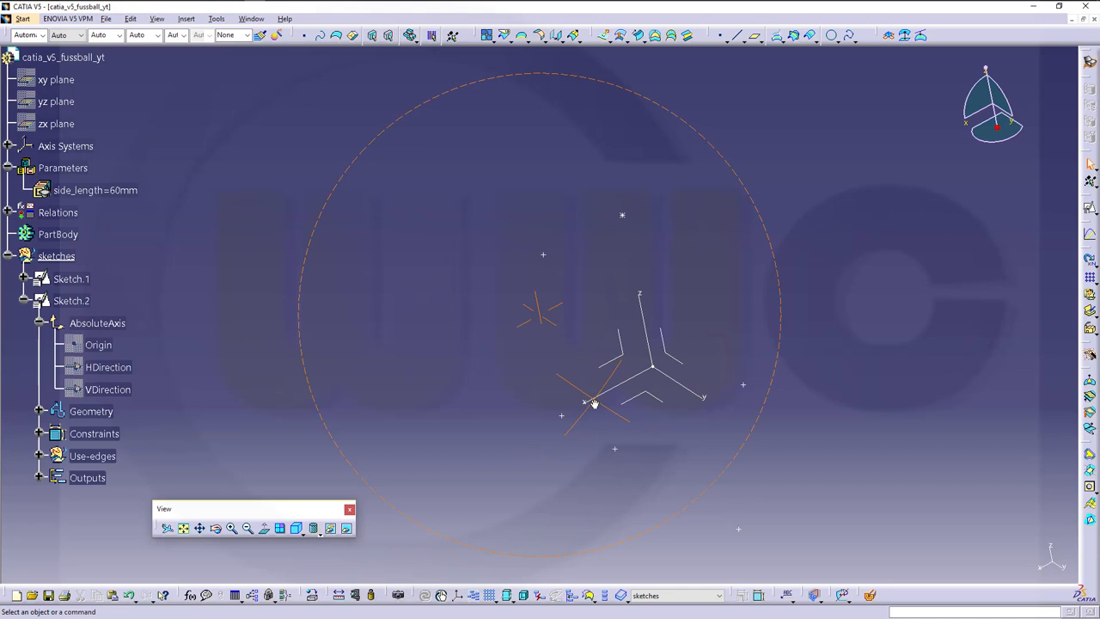
Output the sketch points from Sketch.2 and exit the Sketcher.
{"action": "left_click", "coordinate": [24, 301]}
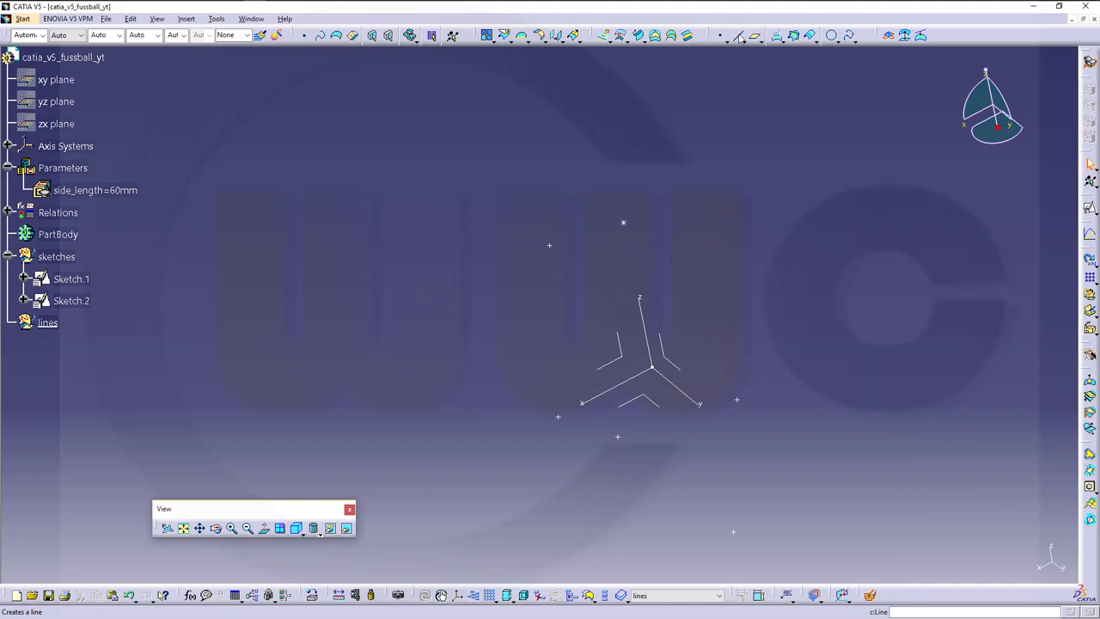
Draw point-to-point lines Line.1 through Line.10 between the sketch output points.
{"action": "left_click", "coordinate": [737, 34]}
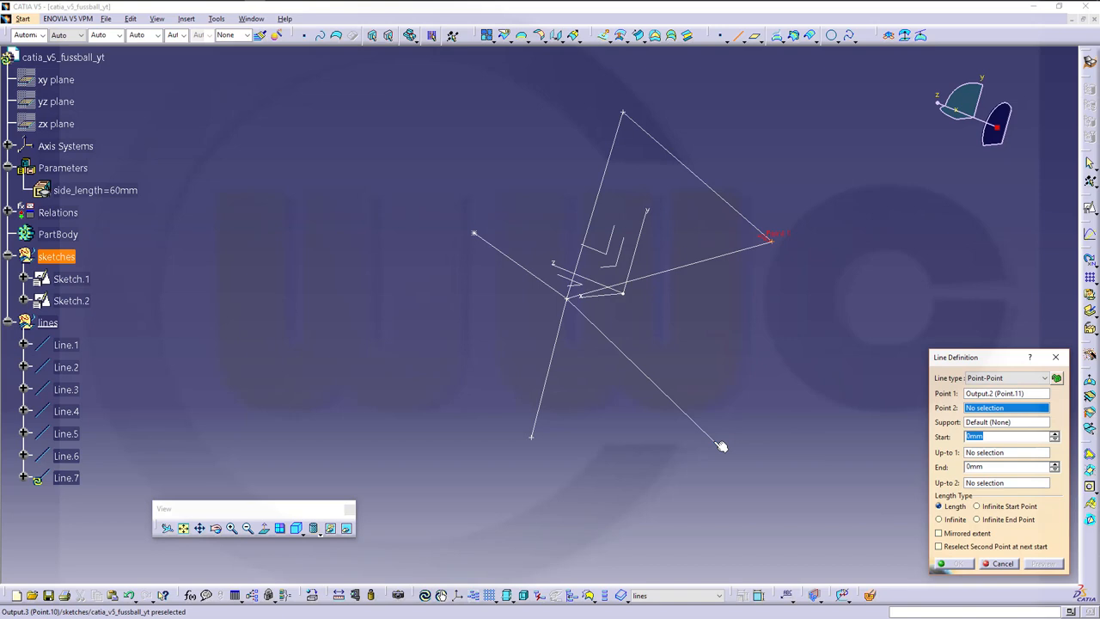
{"action": "left_click", "coordinate": [723, 446]}
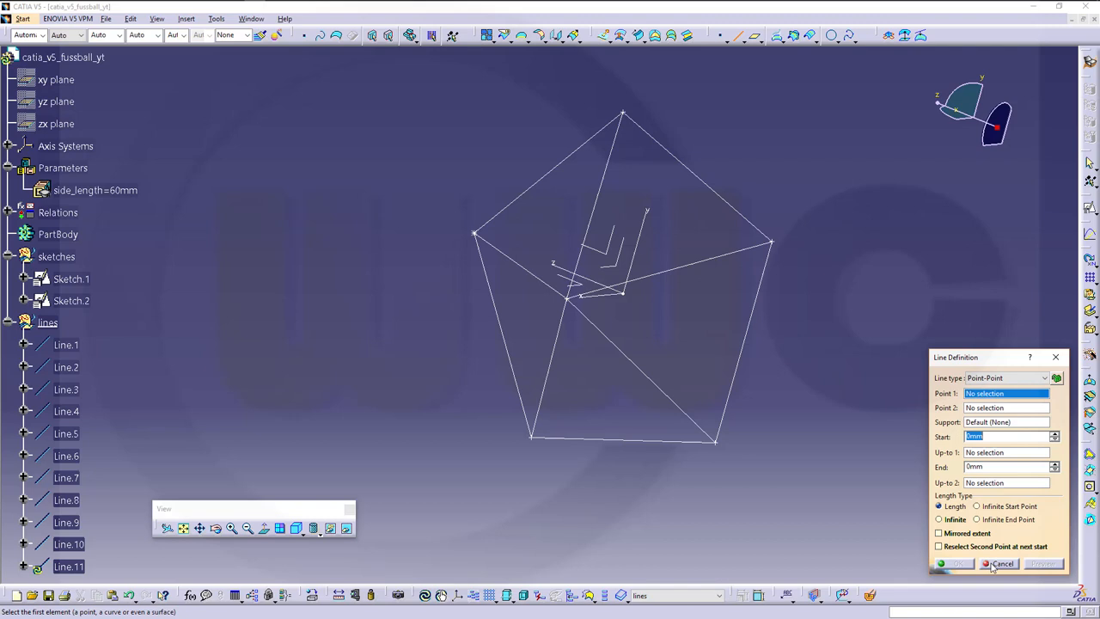
{"action": "left_click", "coordinate": [1000, 564]}
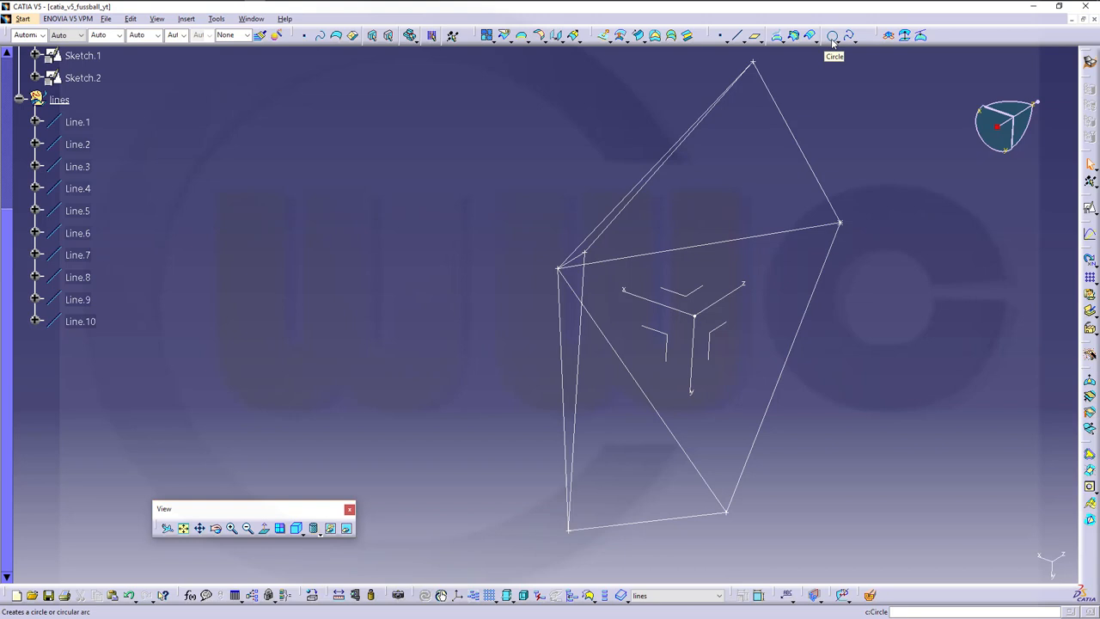
Create Circle.10 through the pentagon corner points Point.9, Point.12 and Point.5.
{"action": "left_click", "coordinate": [832, 36]}
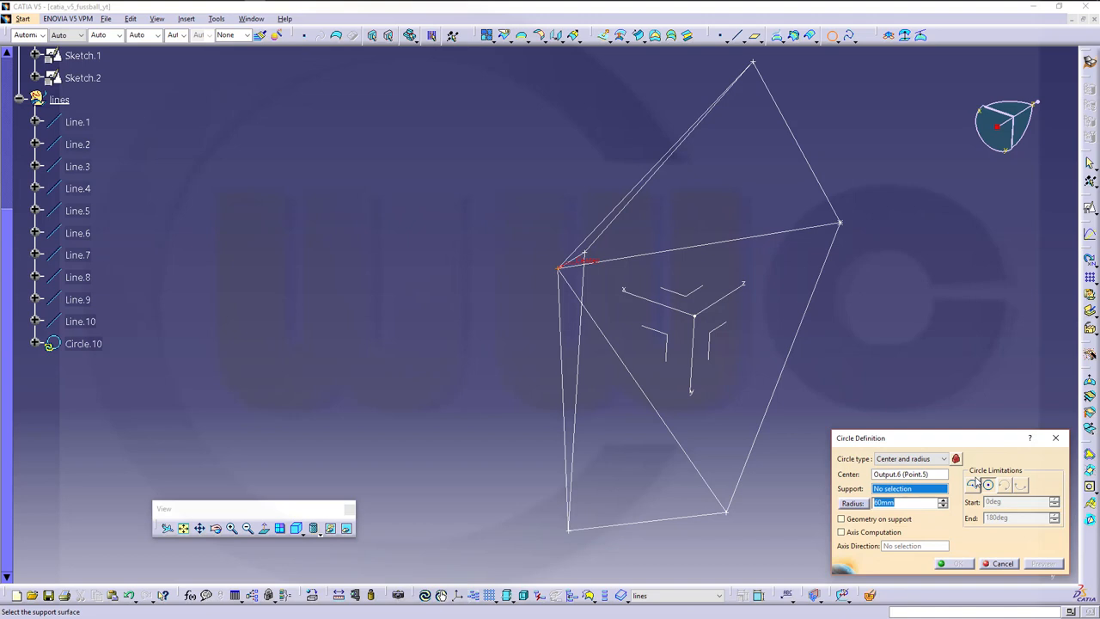
{"action": "left_click", "coordinate": [944, 434]}
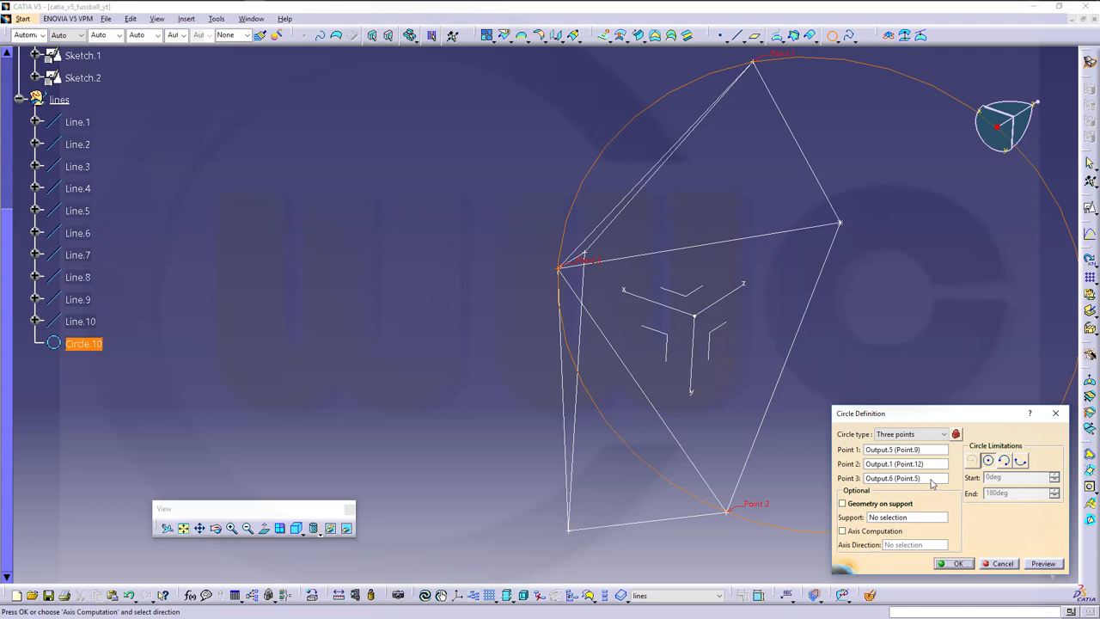
{"action": "left_click", "coordinate": [957, 563]}
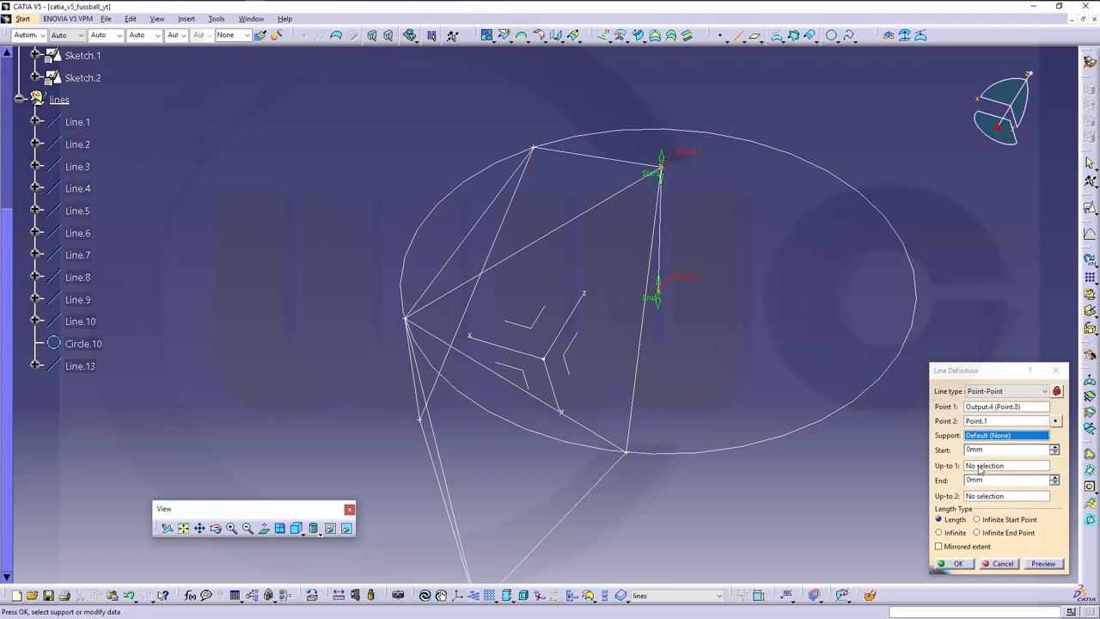
Confirm the point-to-point line from Output.4 to Point.1.
{"action": "left_click", "coordinate": [186, 18]}
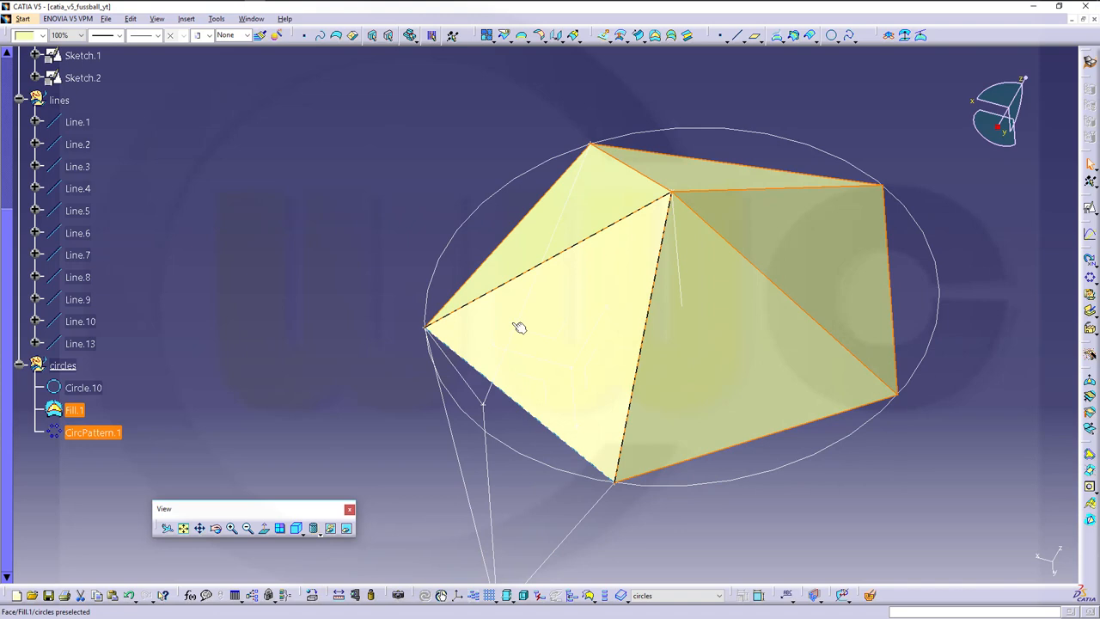
Begin inserting a new geometrical set from the Insert menu.
{"action": "left_click", "coordinate": [186, 18]}
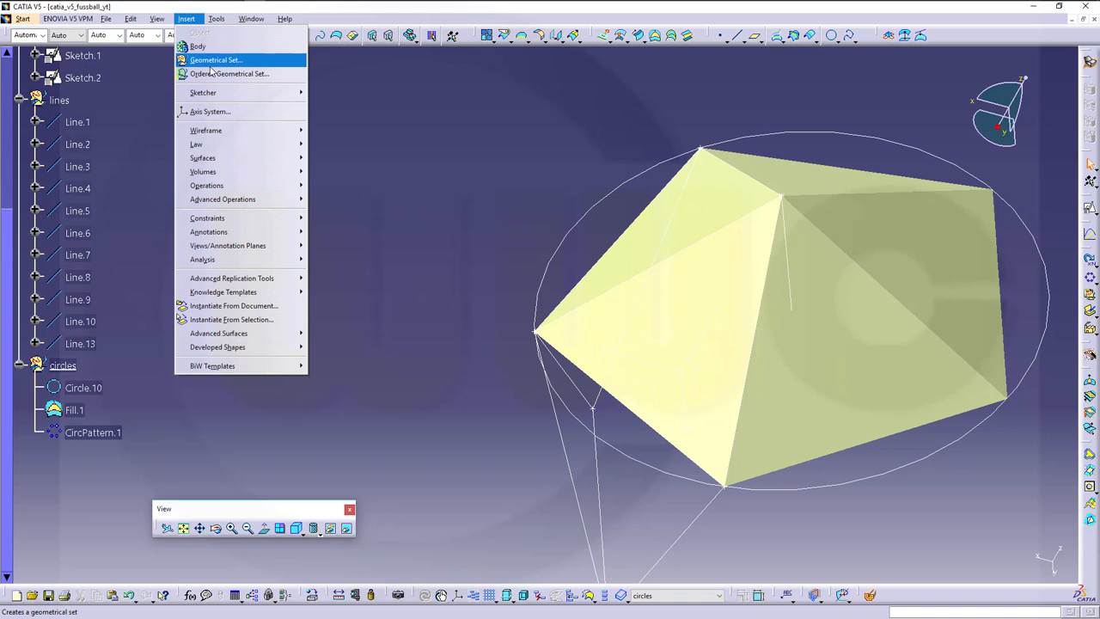
Add a geometrical set named surfaces_ikosaeder.
{"action": "left_click", "coordinate": [216, 60]}
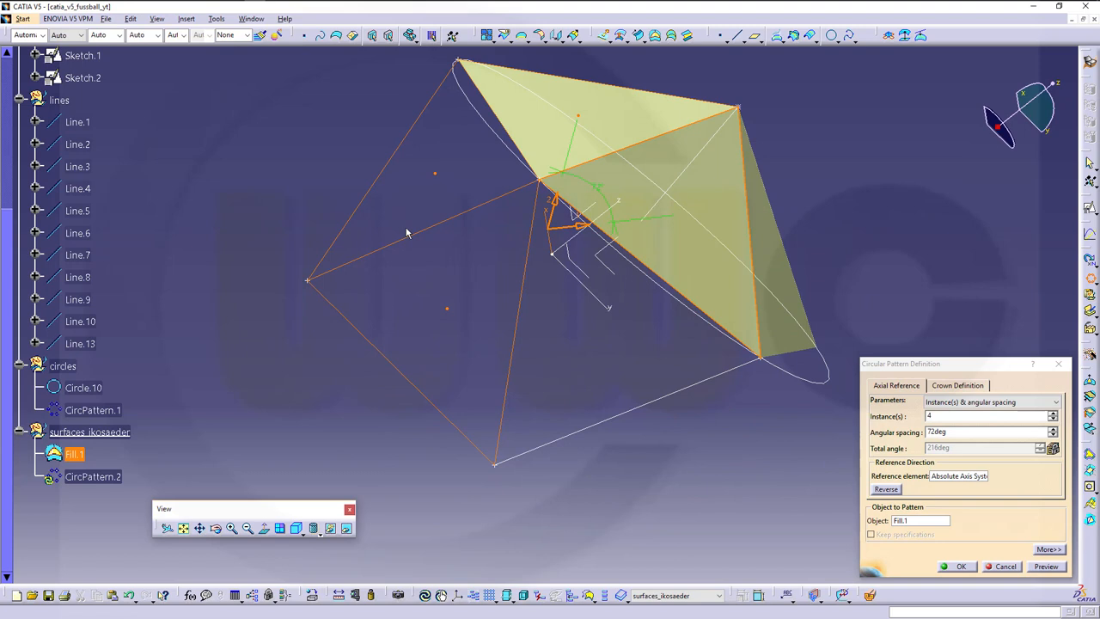
Confirm CircPattern.2 of Fill.1 with 4 instances spaced 72° around the Absolute Axis.
{"action": "left_click", "coordinate": [961, 566]}
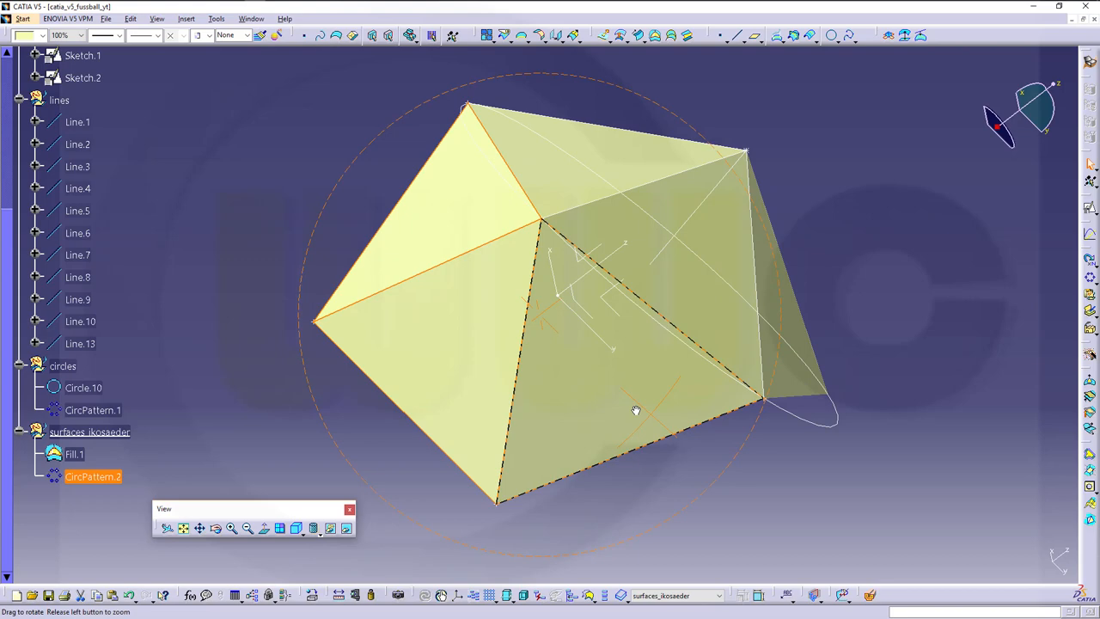
Orbit the model to inspect the patterned triangular faces.
{"action": "left_click_drag", "start_coordinate": [636, 410], "coordinate": [491, 212]}
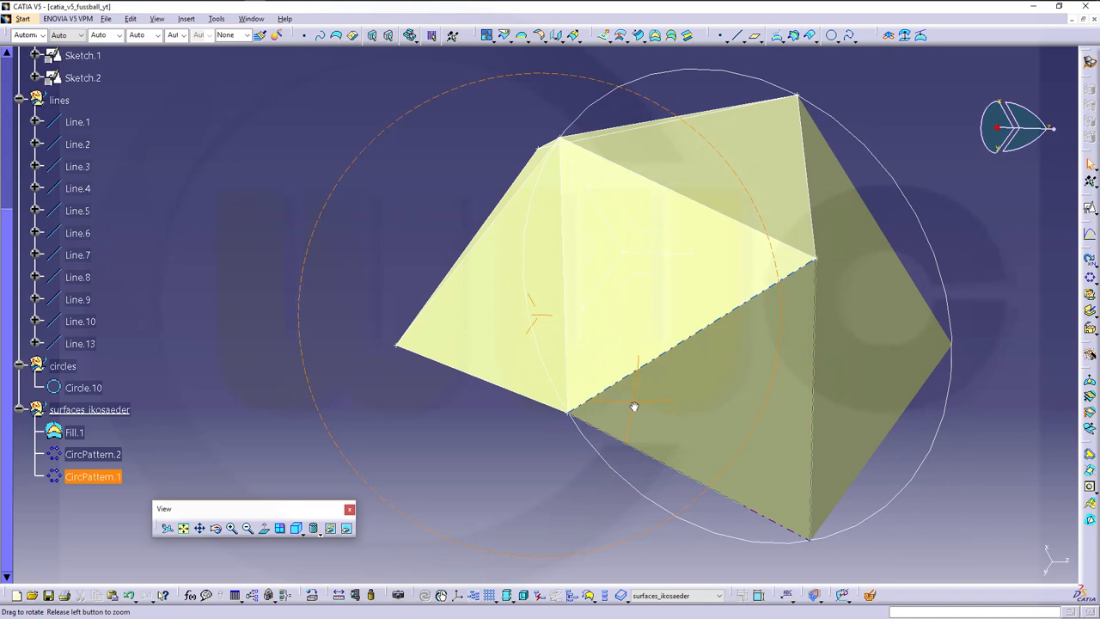
{"action": "left_click_drag", "start_coordinate": [635, 407], "coordinate": [666, 226]}
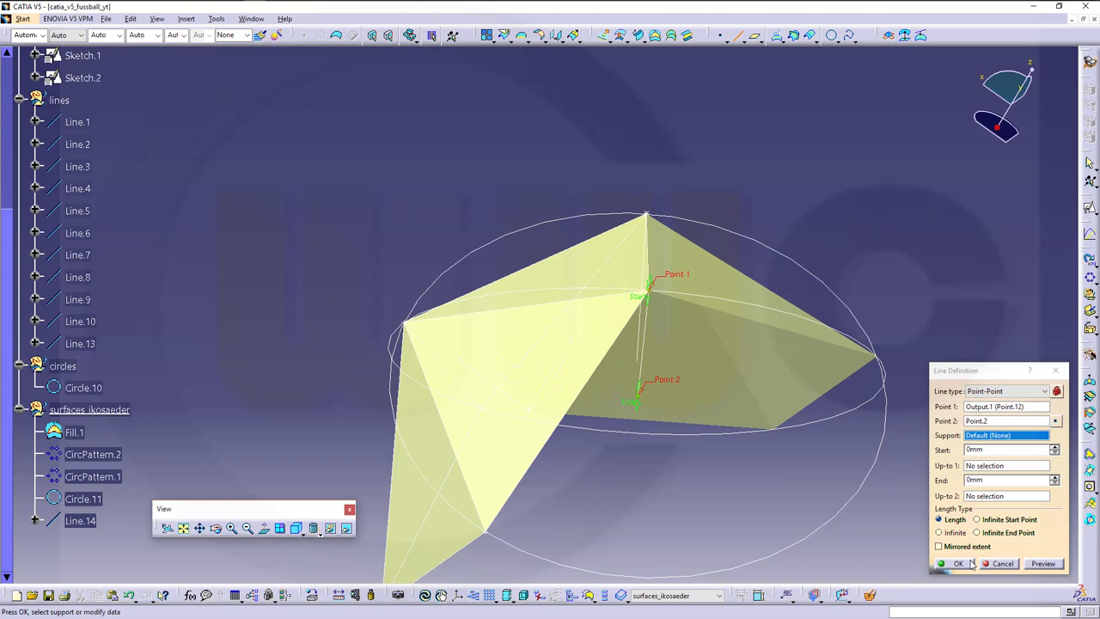
Finish the new line and create CircPattern.3 of the faces around Line.14.
{"action": "left_click", "coordinate": [958, 563]}
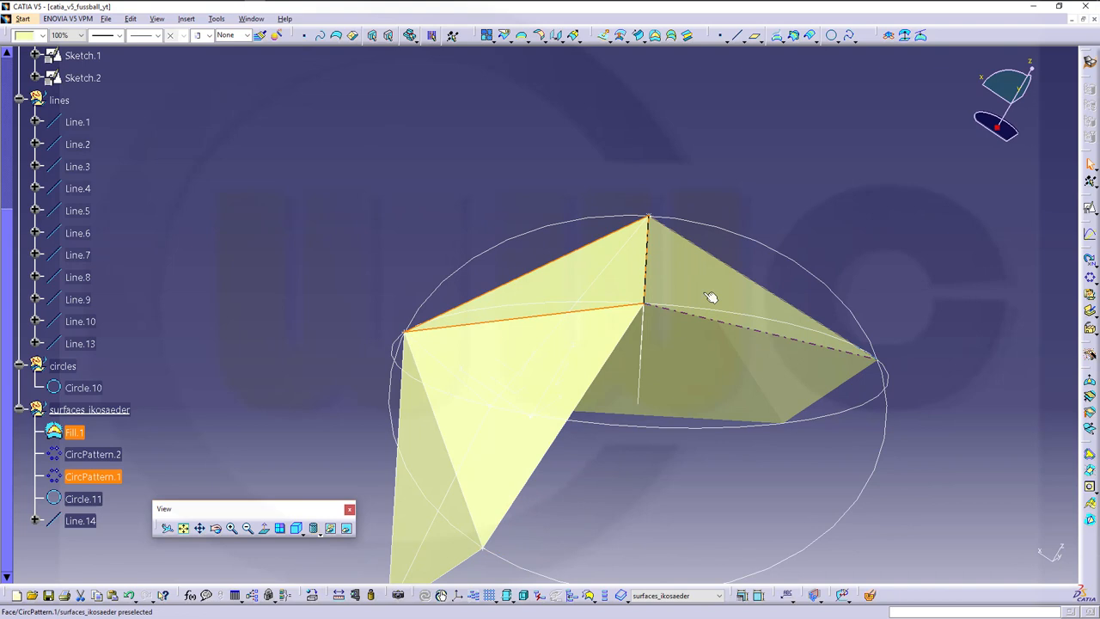
{"action": "double_click", "coordinate": [92, 476]}
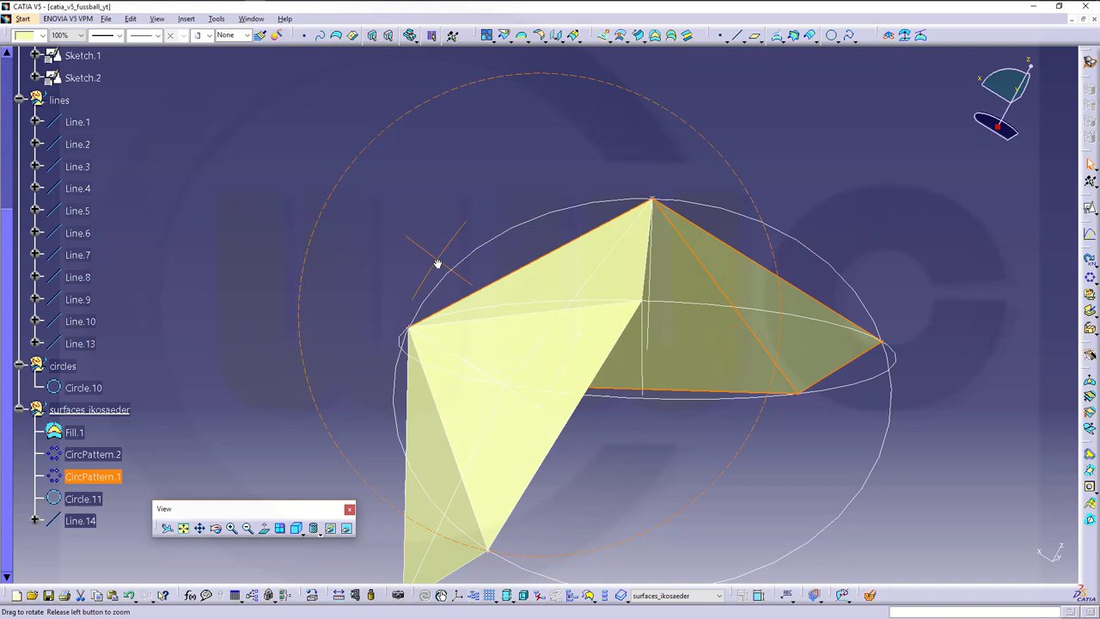
{"action": "left_click_drag", "start_coordinate": [439, 264], "coordinate": [447, 328]}
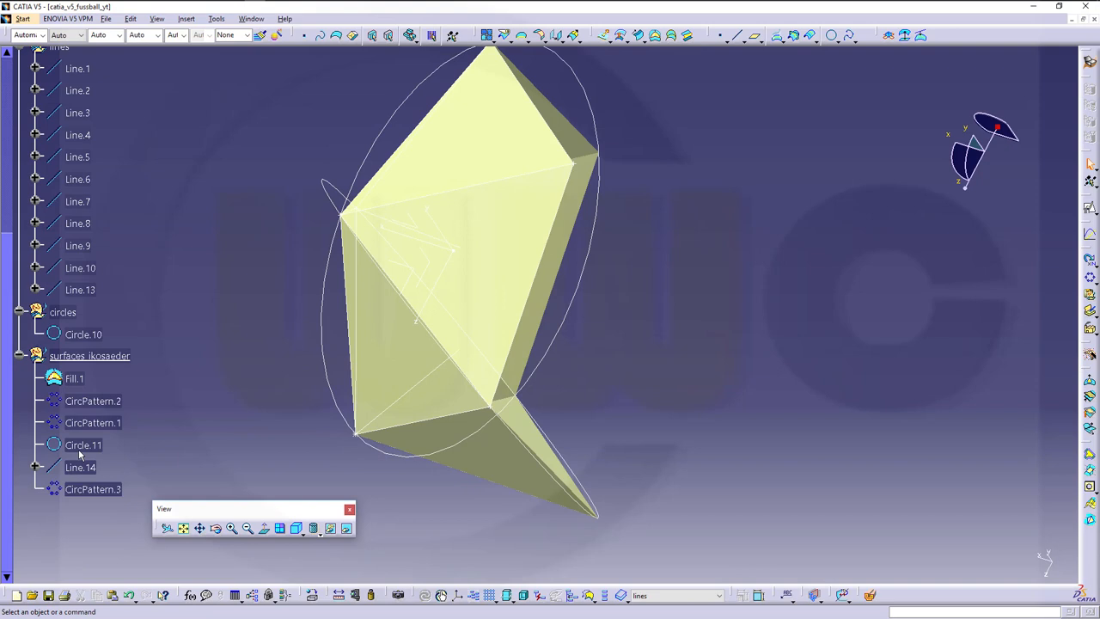
Relocate Circle.11 to the circles set and Line.14 to lines, checking the faces.
{"action": "left_click", "coordinate": [93, 422]}
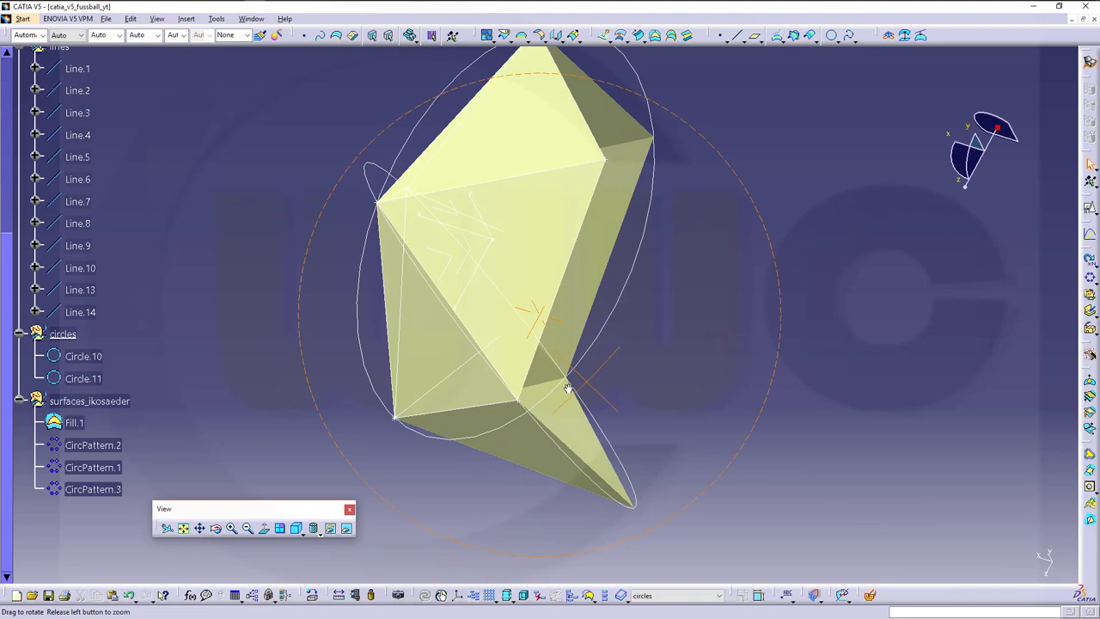
{"action": "left_click_drag", "start_coordinate": [567, 387], "coordinate": [679, 318]}
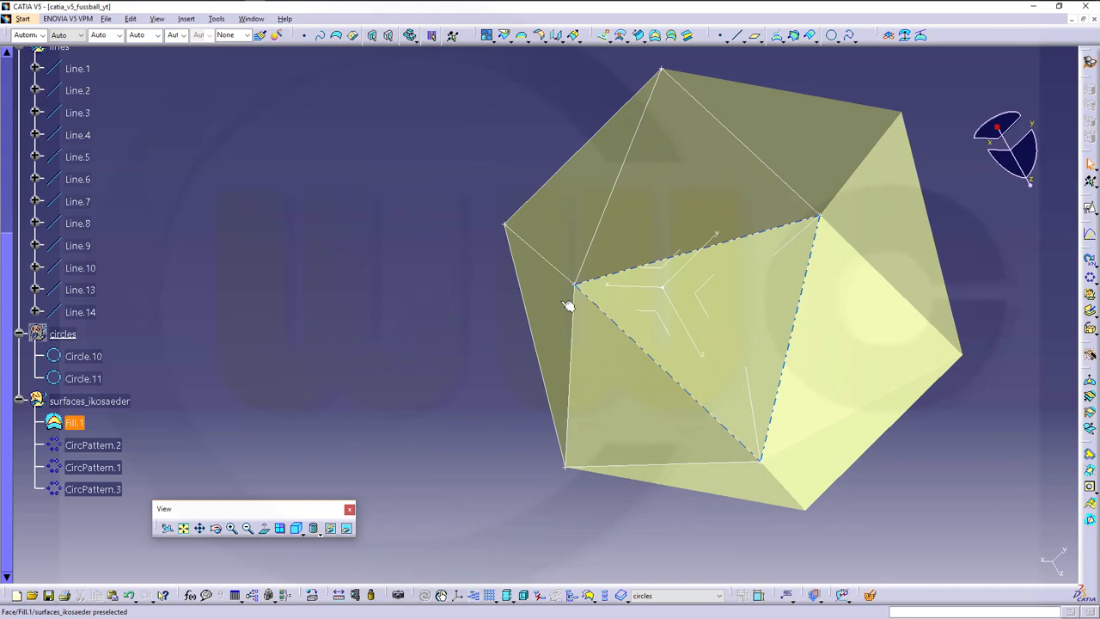
{"action": "left_click_drag", "start_coordinate": [567, 305], "coordinate": [622, 191]}
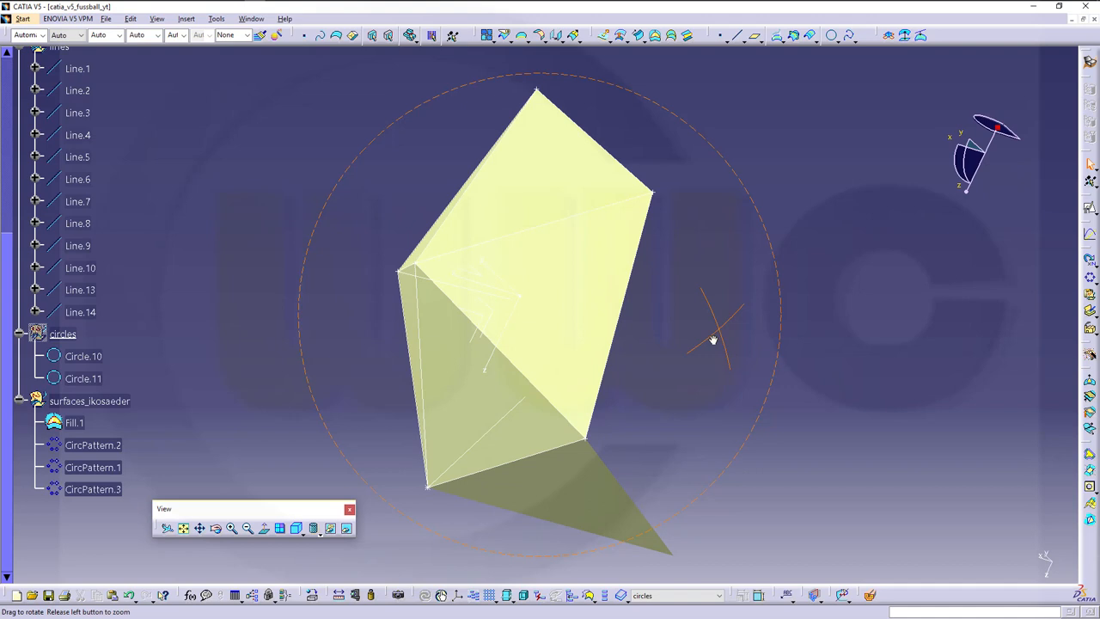
{"action": "left_click_drag", "start_coordinate": [714, 340], "coordinate": [838, 307]}
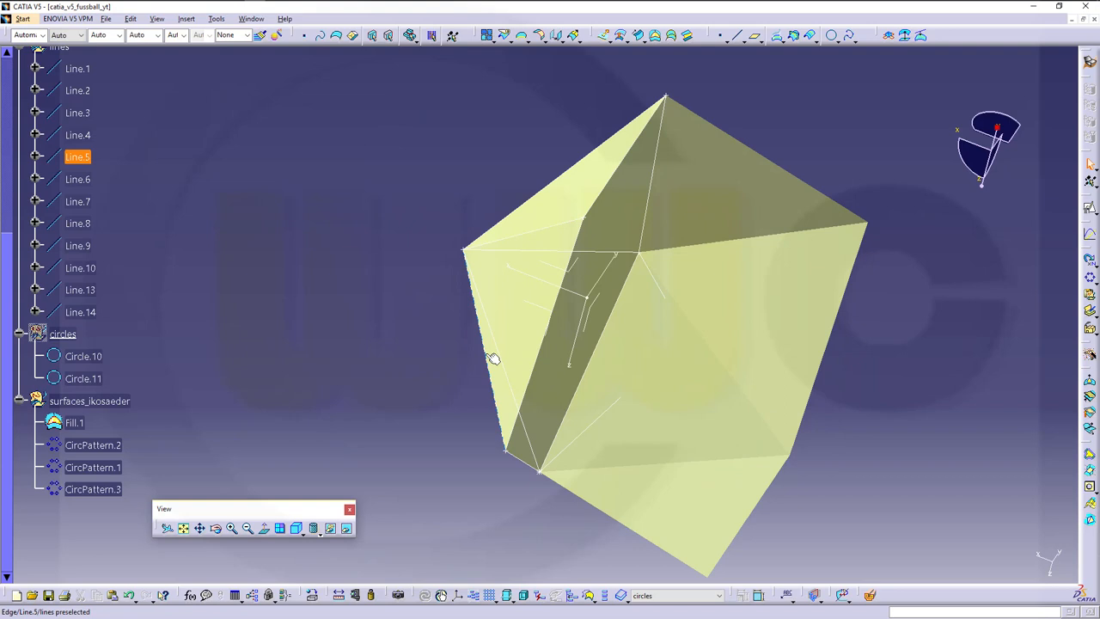
{"action": "left_click_drag", "start_coordinate": [493, 358], "coordinate": [707, 331]}
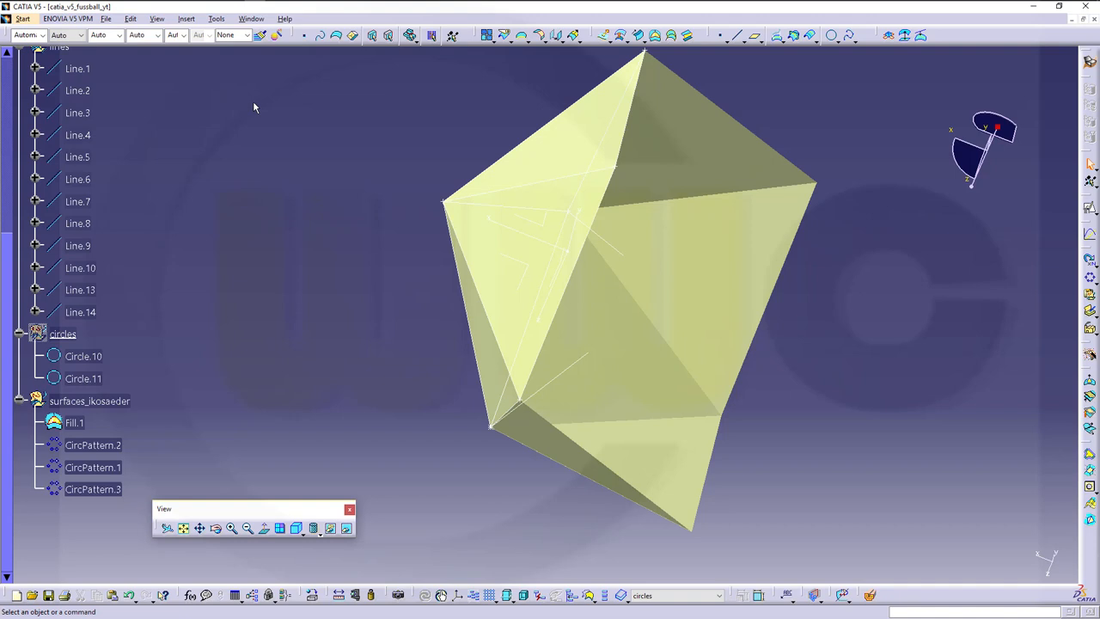
{"action": "mouse_move", "coordinate": [258, 74]}
{"action": "type", "text": "axi"}
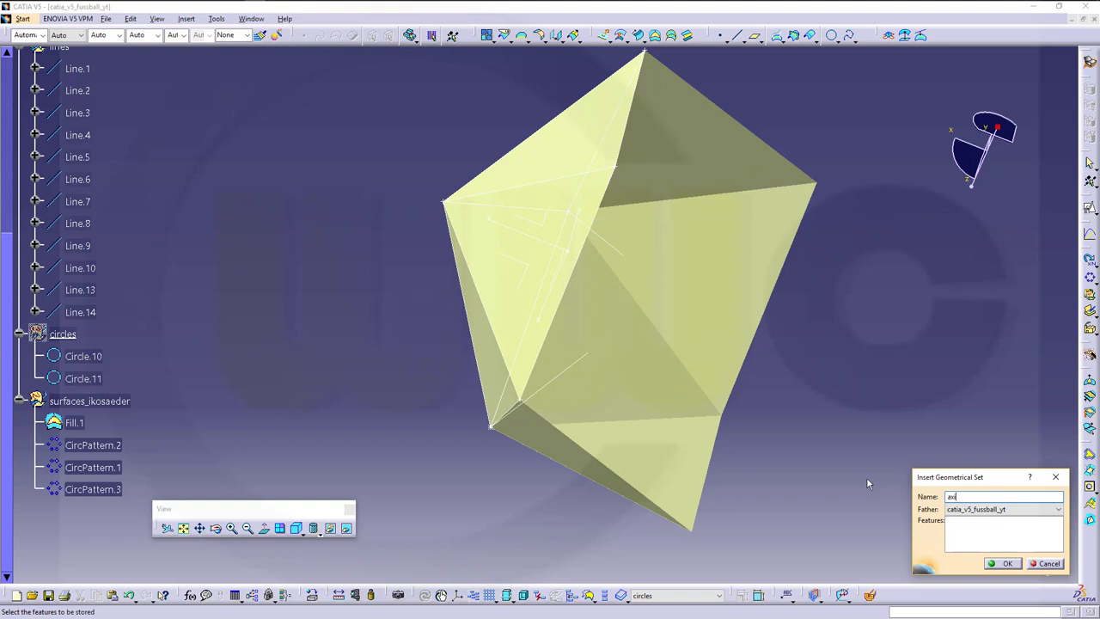
Confirm the new geometrical set named axis to hold Line.15.
{"action": "left_click", "coordinate": [1002, 563]}
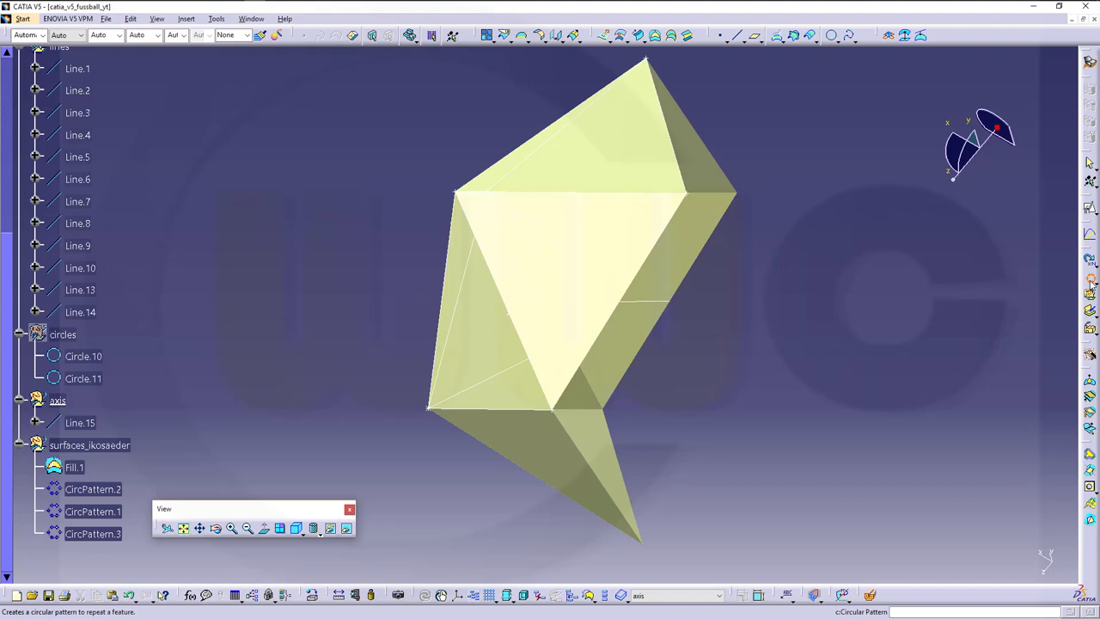
Join Fill.1 with CircPattern.1, CircPattern.2 and CircPattern.3 into Join.1.
{"action": "right_click", "coordinate": [89, 444]}
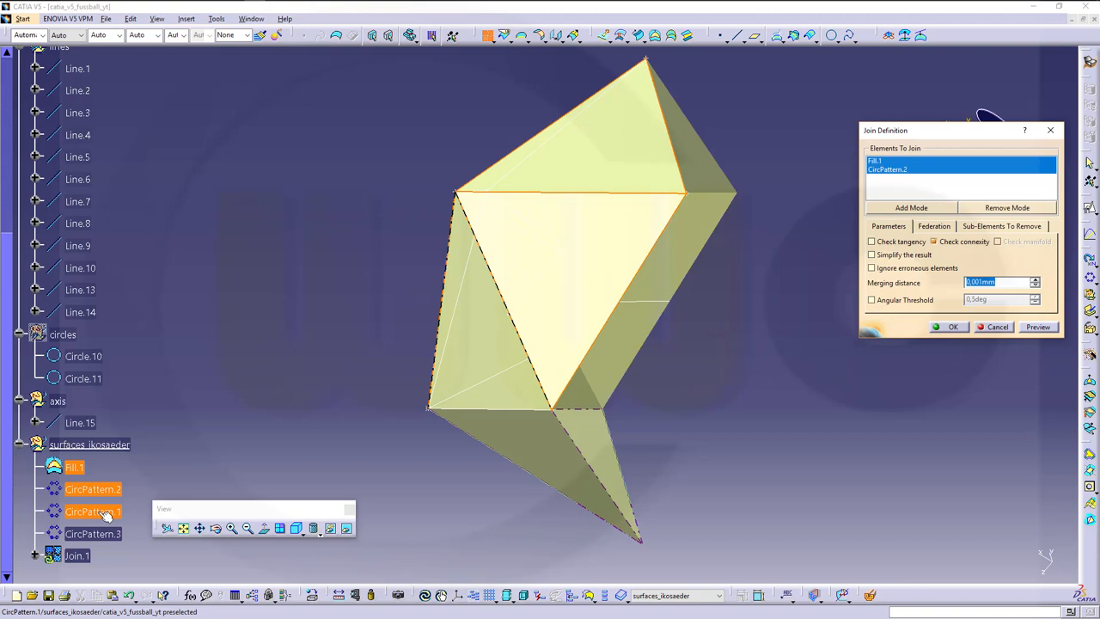
{"action": "left_click", "coordinate": [953, 327]}
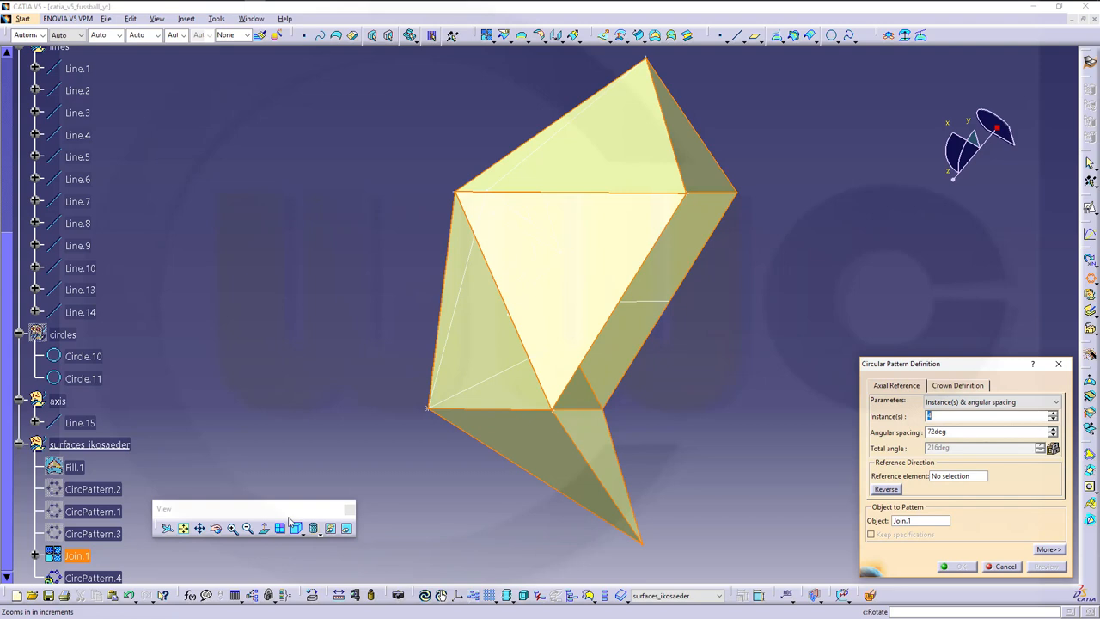
Enter 180 for the circular pattern, then orbit to inspect the completed icosahedron.
{"action": "type", "text": "180"}
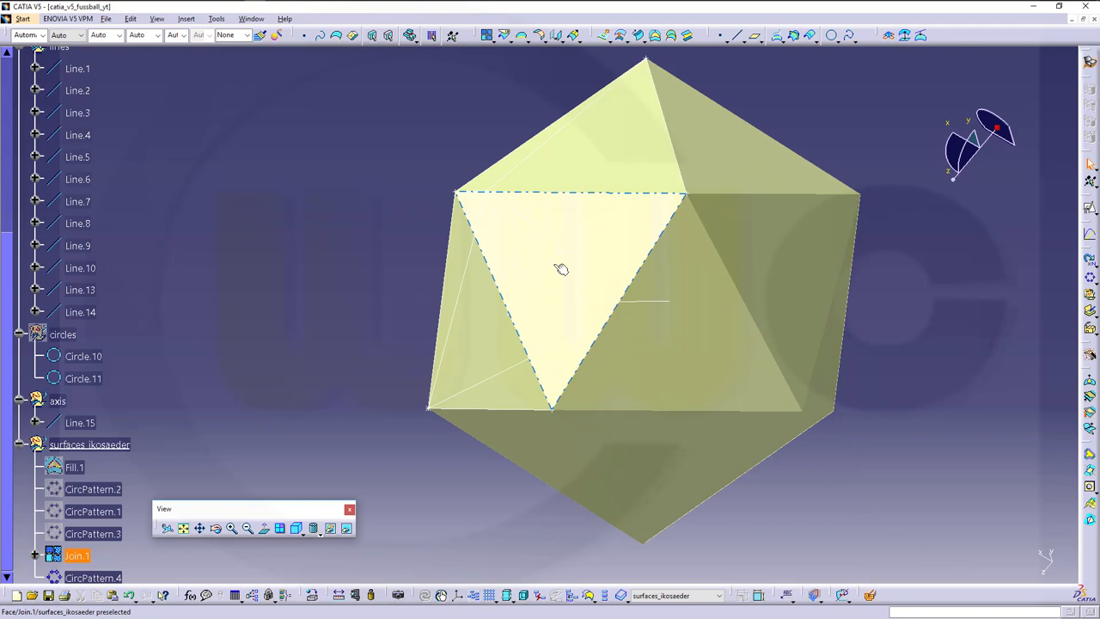
{"action": "left_click_drag", "start_coordinate": [561, 269], "coordinate": [344, 280]}
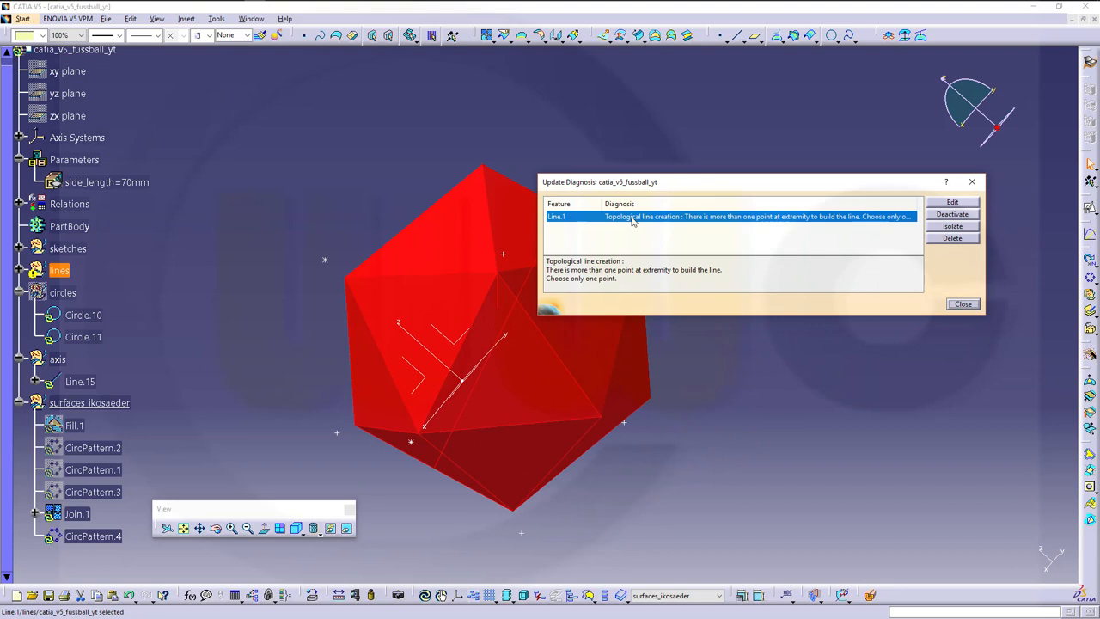
Select the failing Line.1 in the Update Diagnosis report.
{"action": "left_click", "coordinate": [19, 270]}
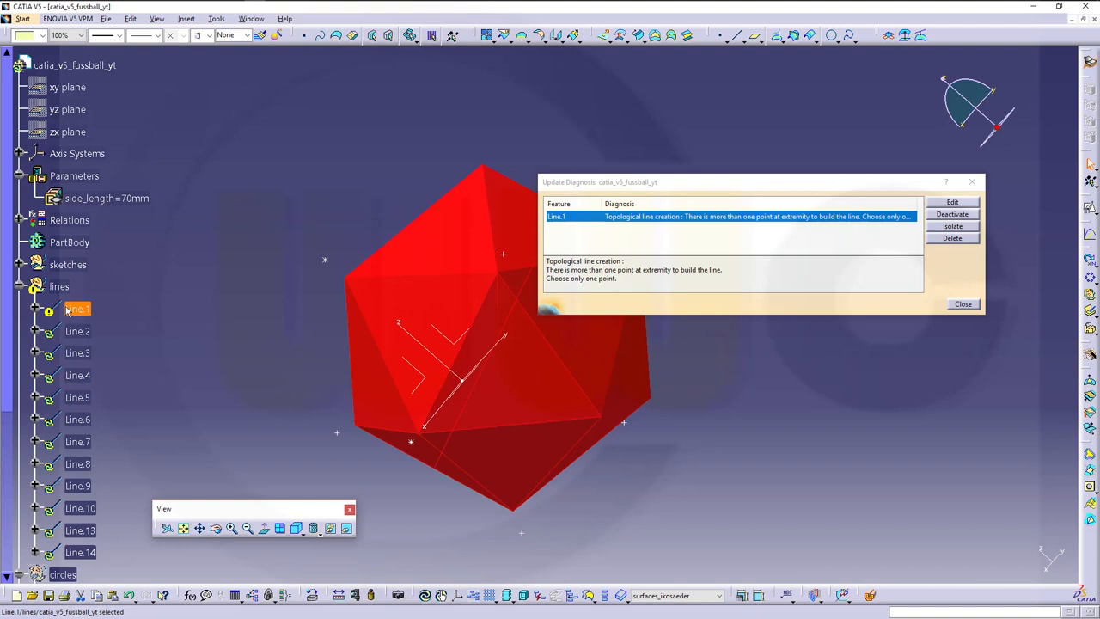
{"action": "mouse_move", "coordinate": [759, 215]}
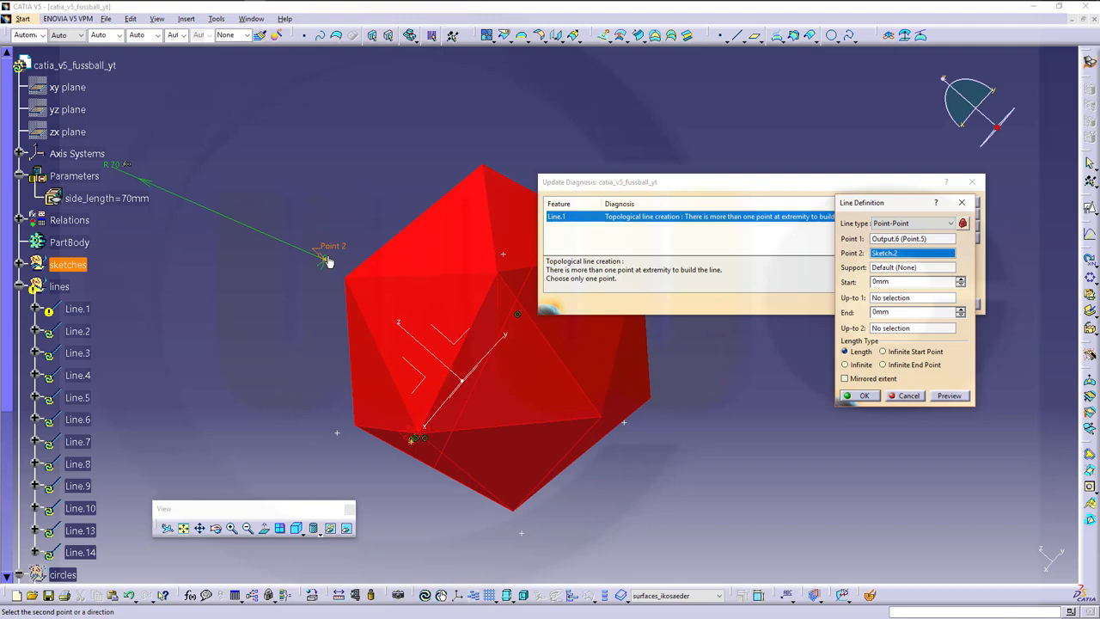
Pick a new end point as Line.1's Point 2, then deselect everything.
{"action": "left_click", "coordinate": [908, 395]}
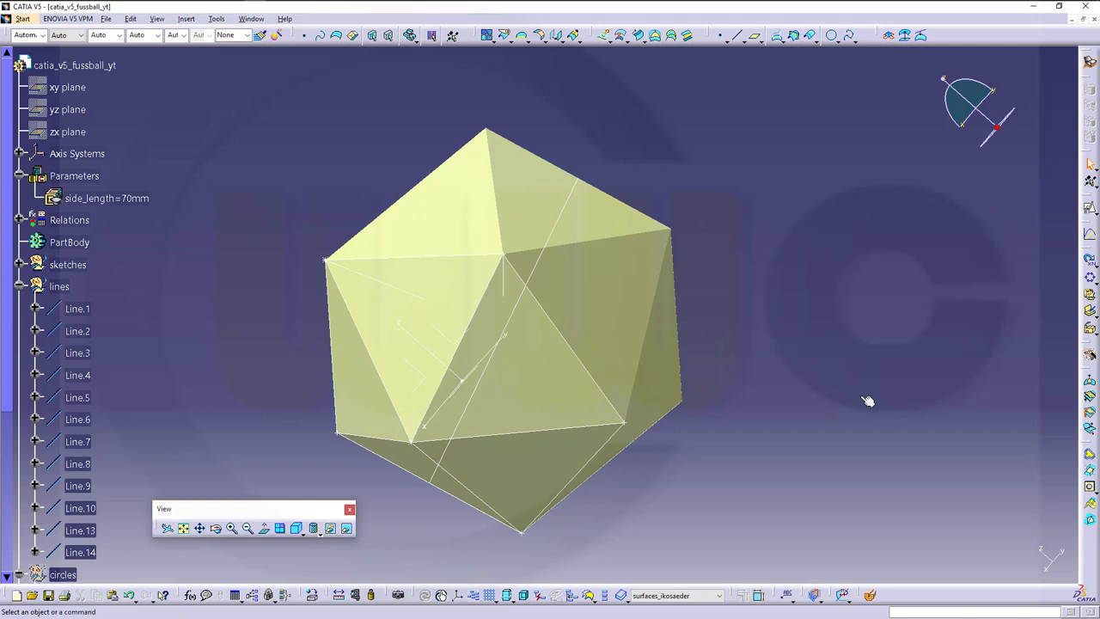
{"action": "left_click", "coordinate": [106, 198]}
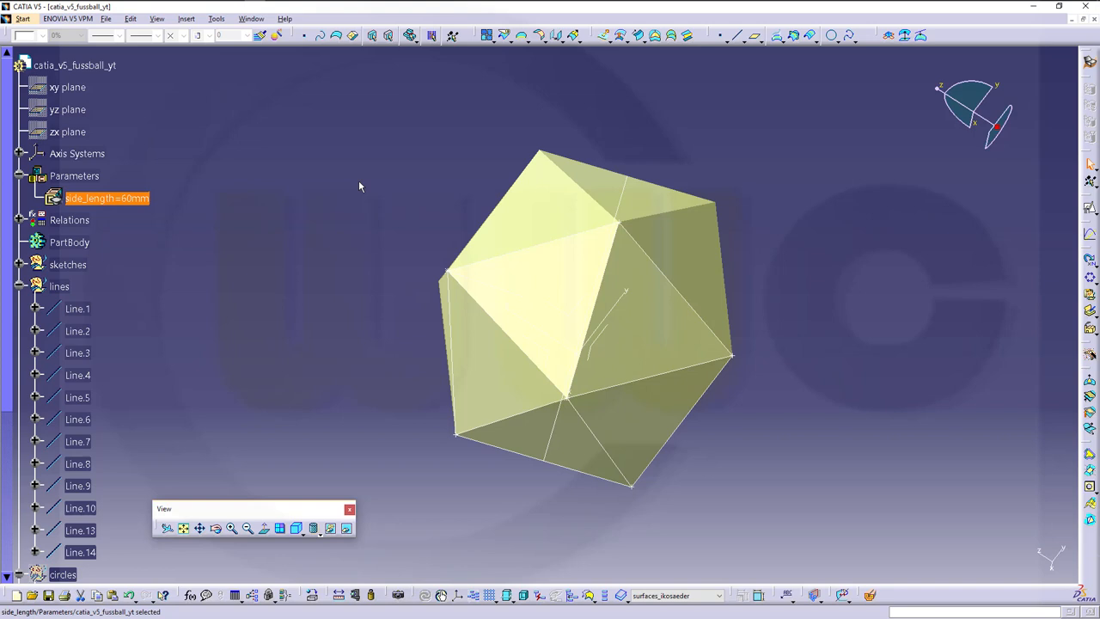
{"action": "mouse_move", "coordinate": [362, 204]}
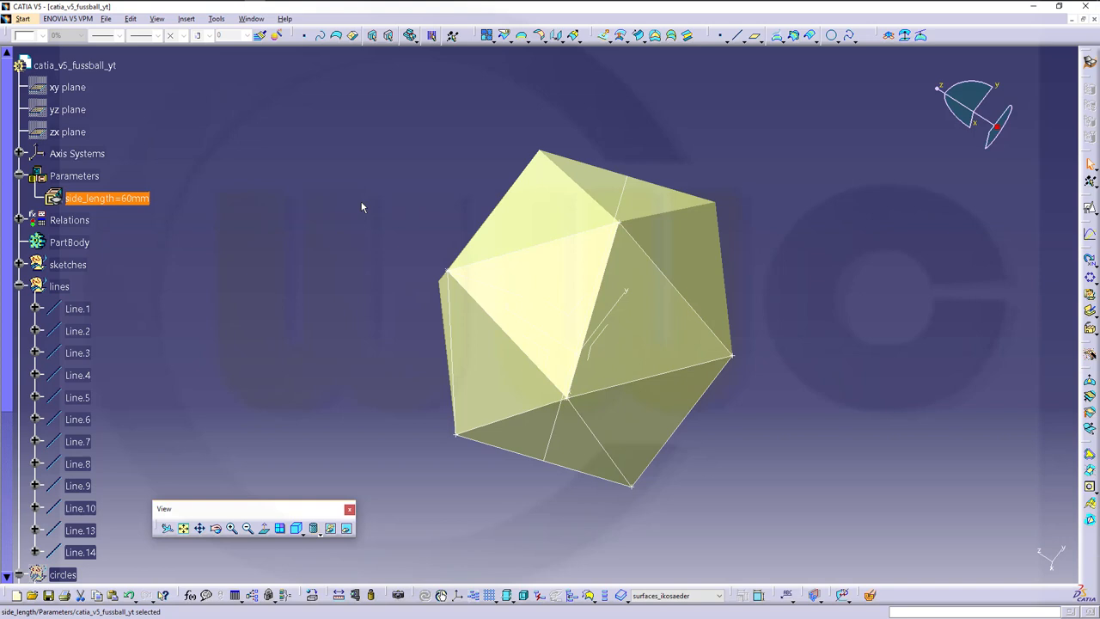
{"action": "mouse_move", "coordinate": [424, 271]}
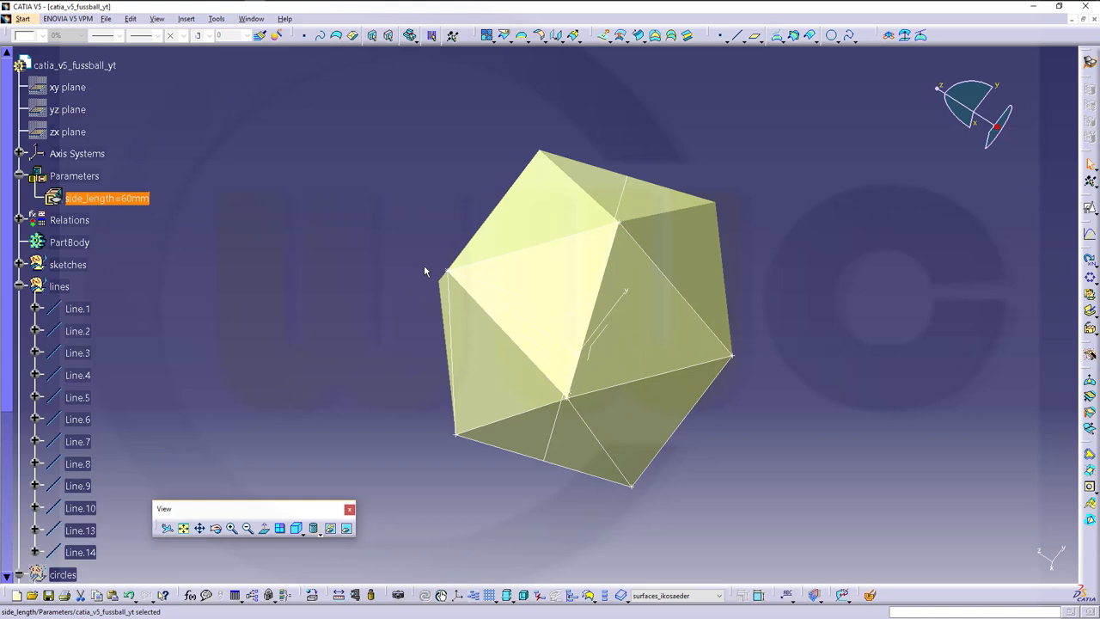